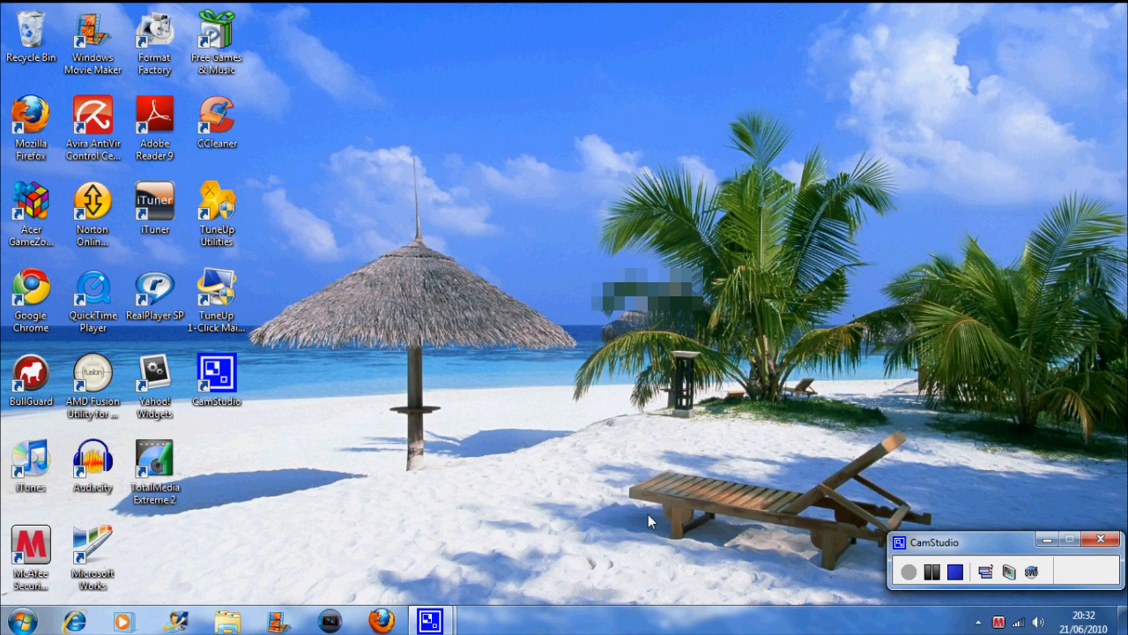
mouse_move(277, 482)
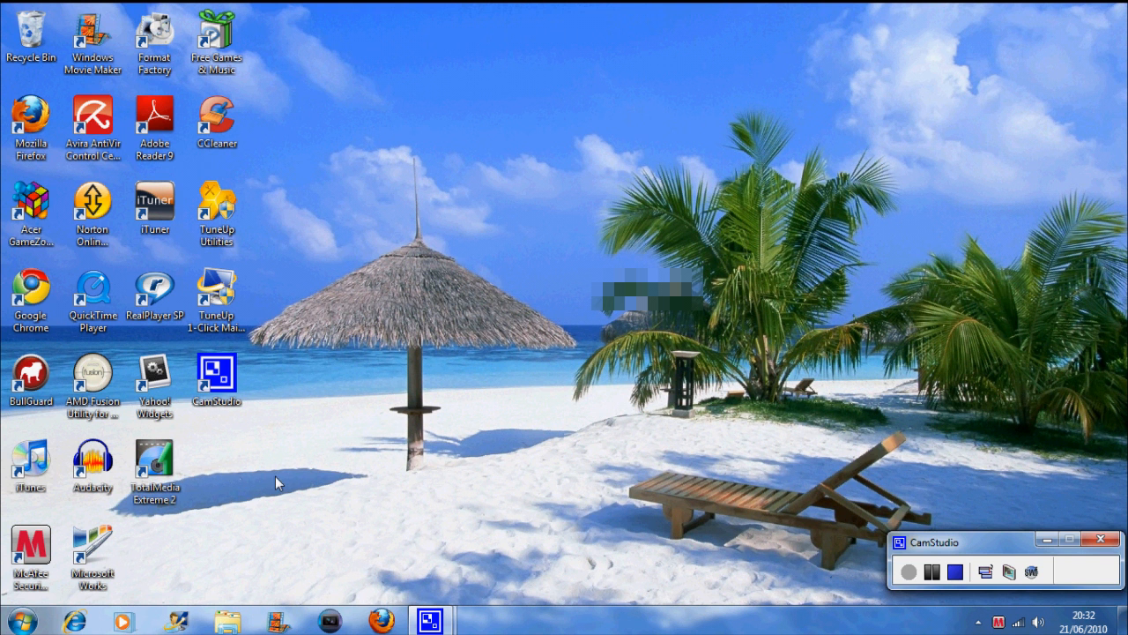
Launch TotalMedia Extreme 2 and start the Record Video feature from Create Video
click(154, 467)
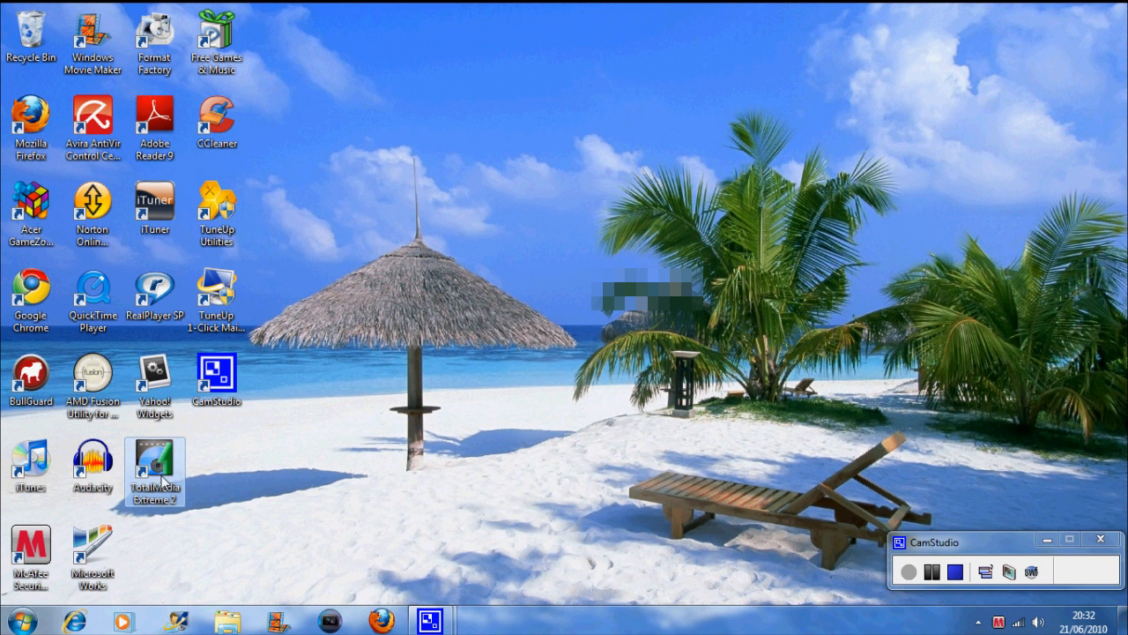
mouse_move(221, 472)
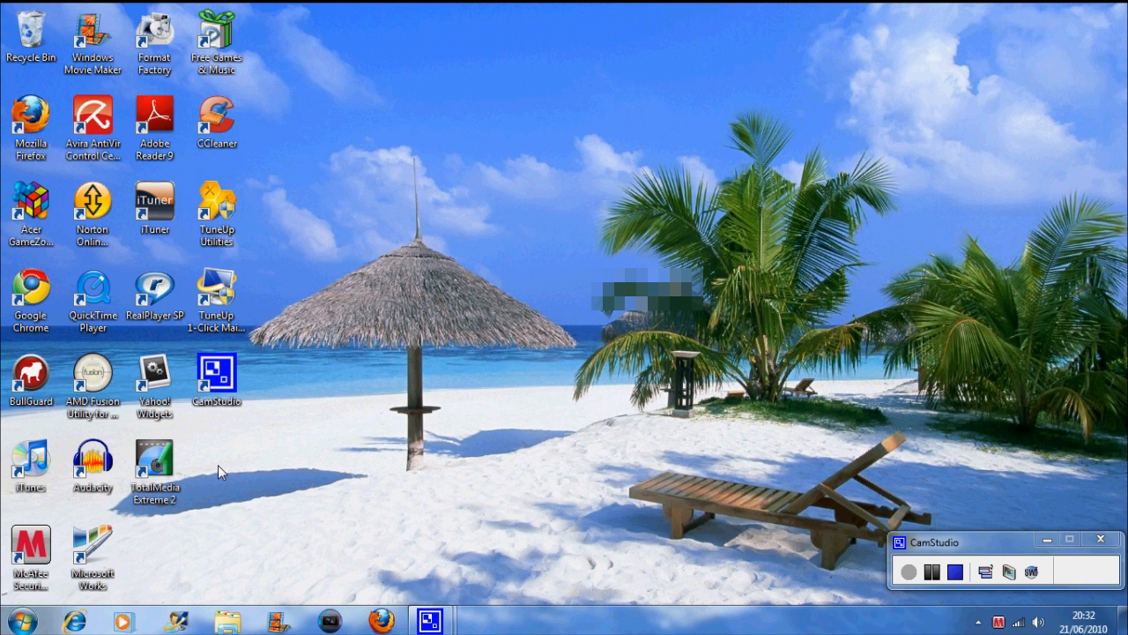
double_click(154, 458)
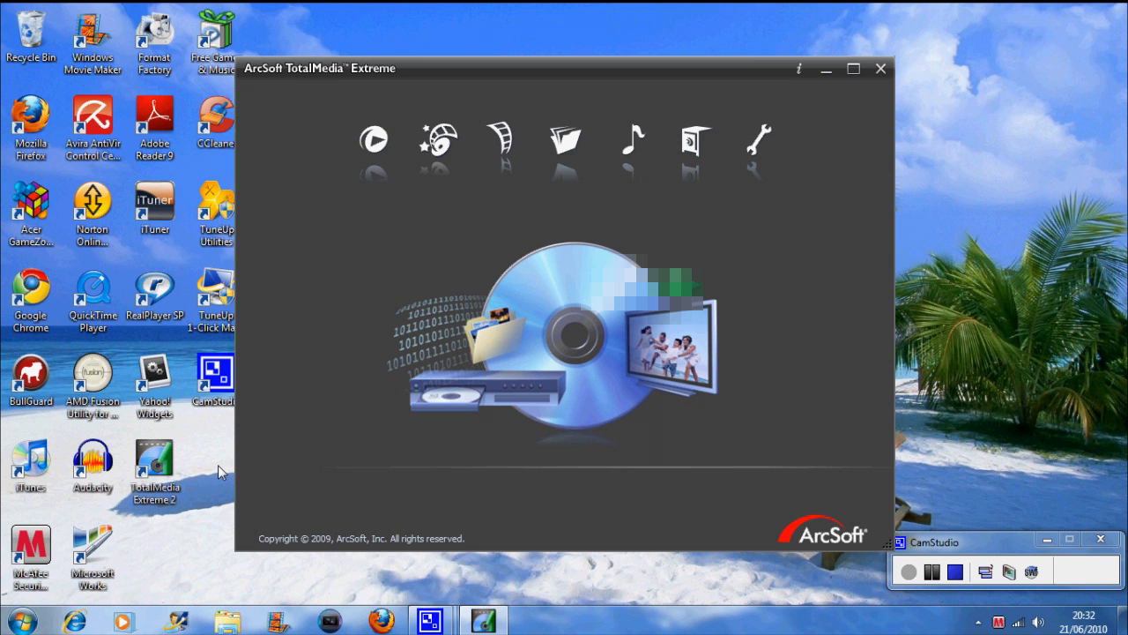
click(502, 136)
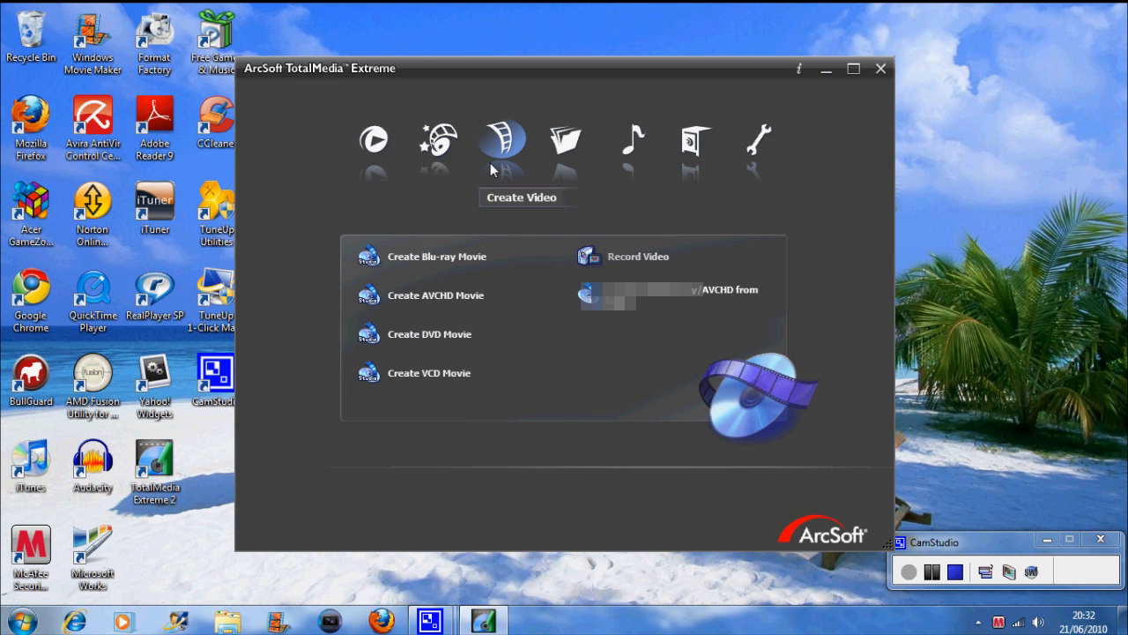
mouse_move(611, 256)
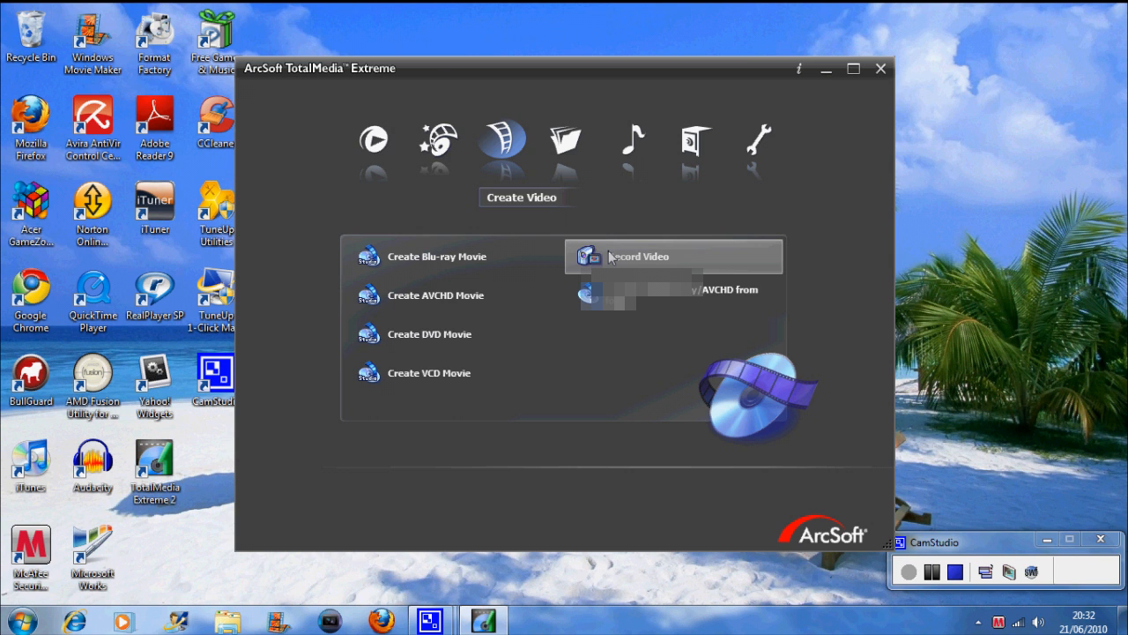
click(637, 255)
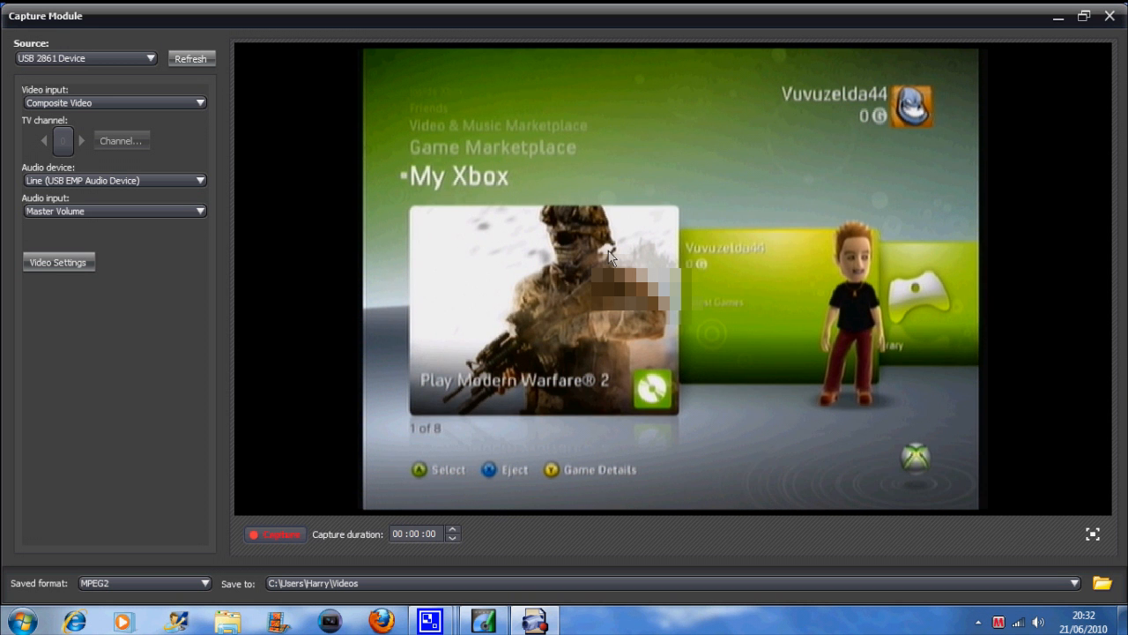
mouse_move(460, 233)
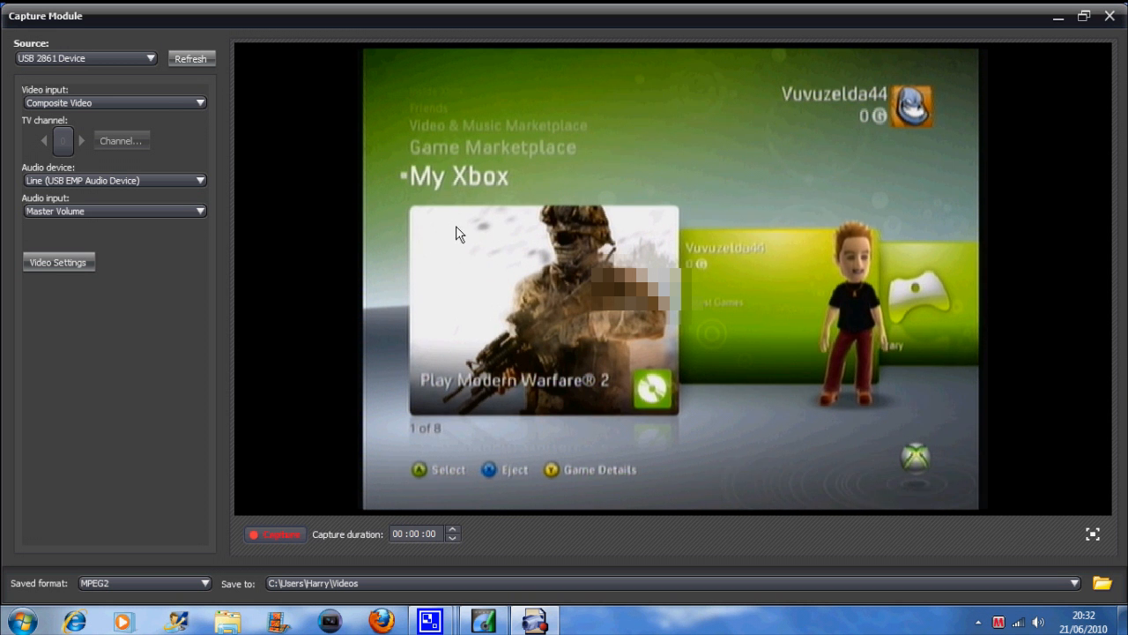
mouse_move(30, 44)
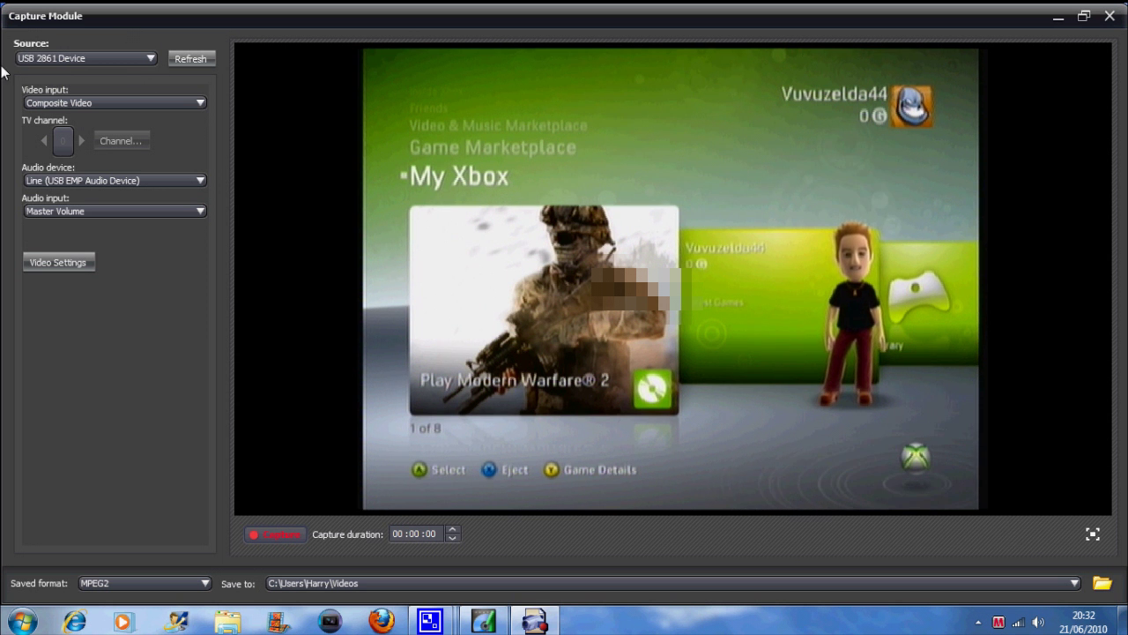
mouse_move(141, 61)
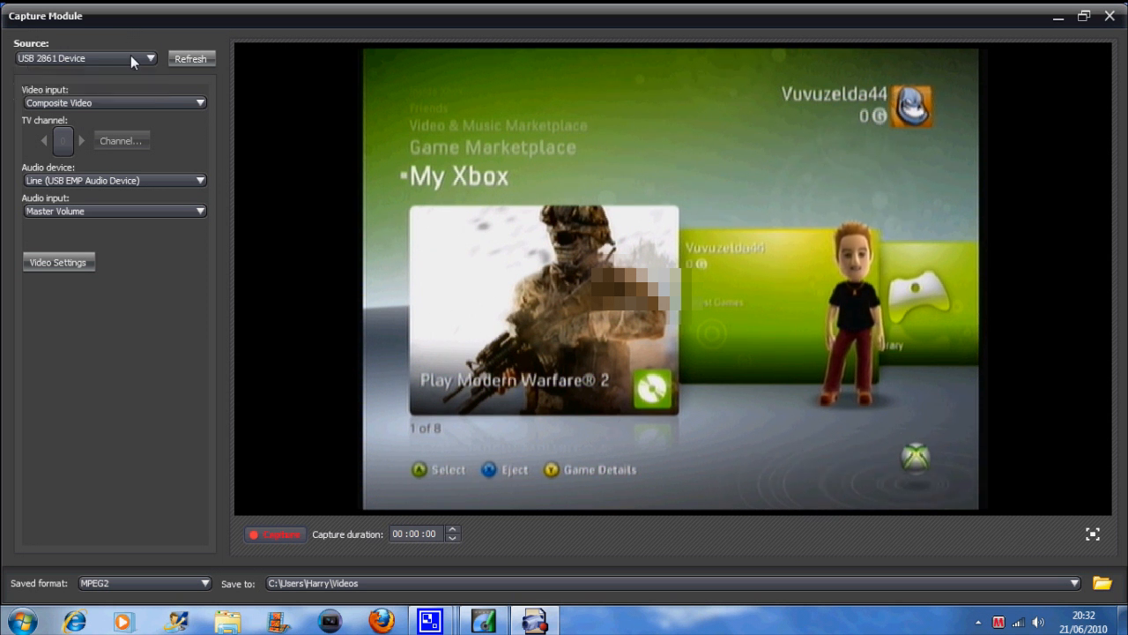
mouse_move(137, 65)
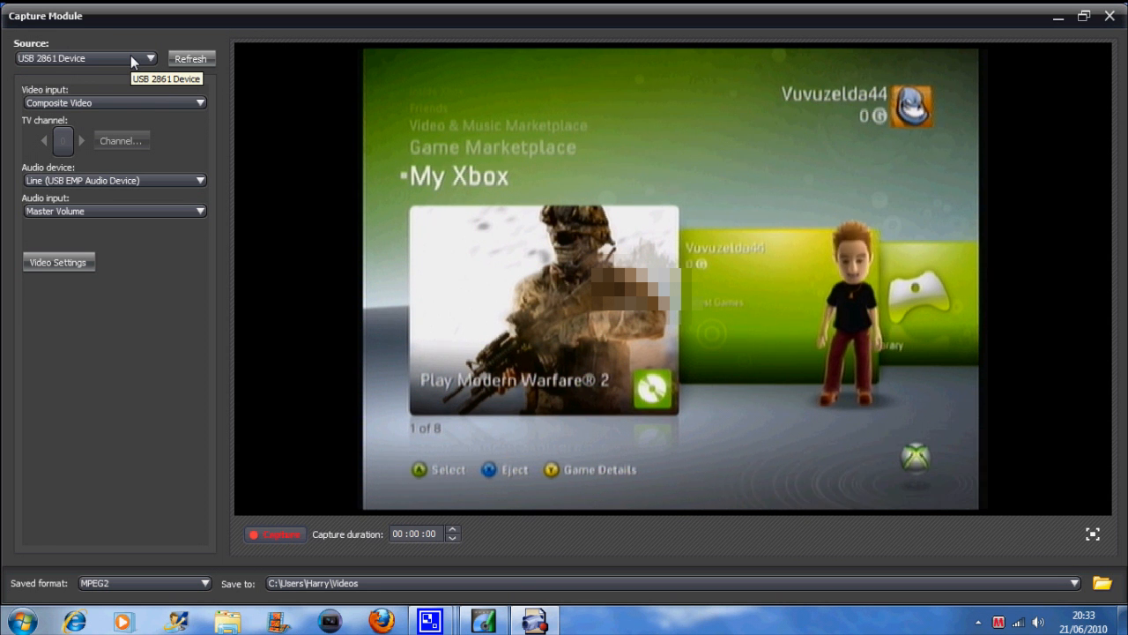
mouse_move(42, 64)
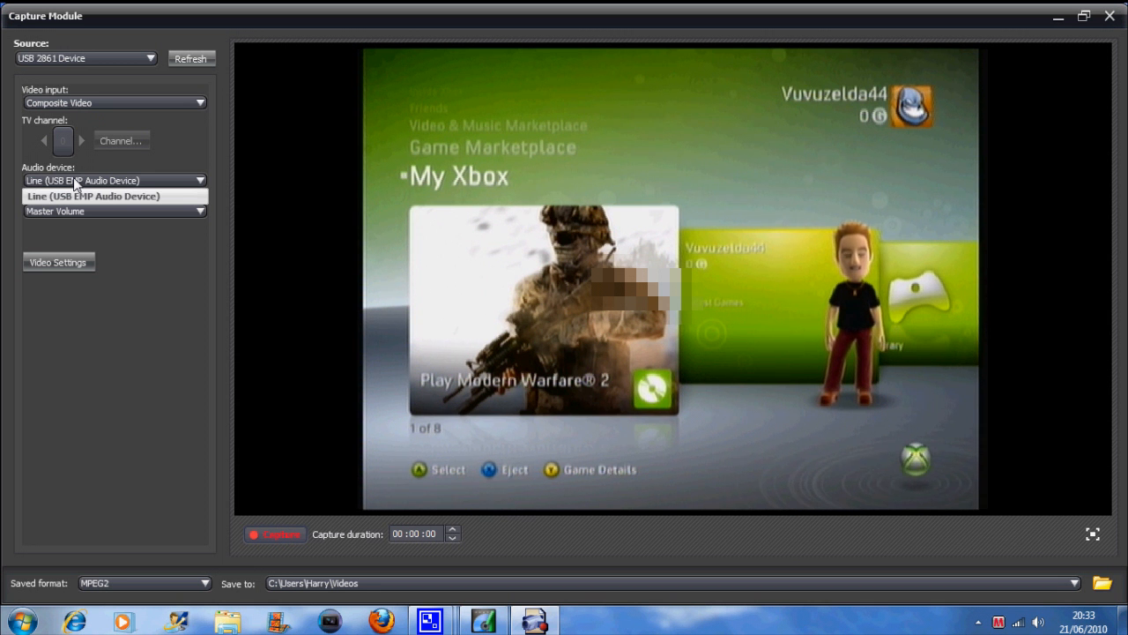
Choose Line (USB EMP Audio Device) as the capture audio device
click(115, 195)
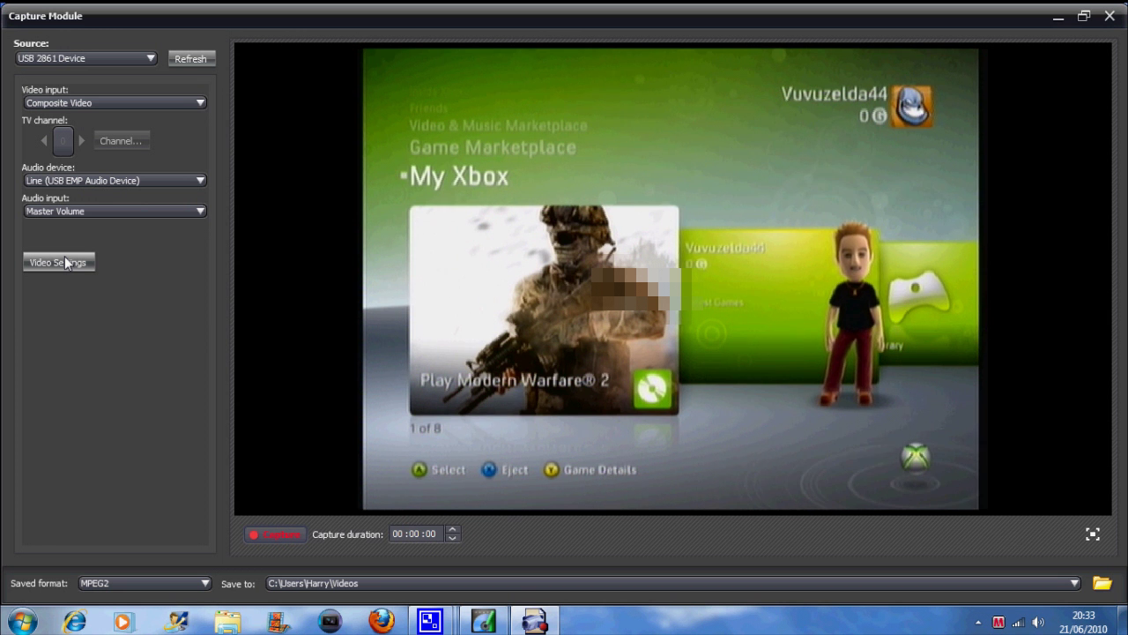
Keep the capture card's Video Standard at NTSC_433 in Video Settings and confirm
click(58, 263)
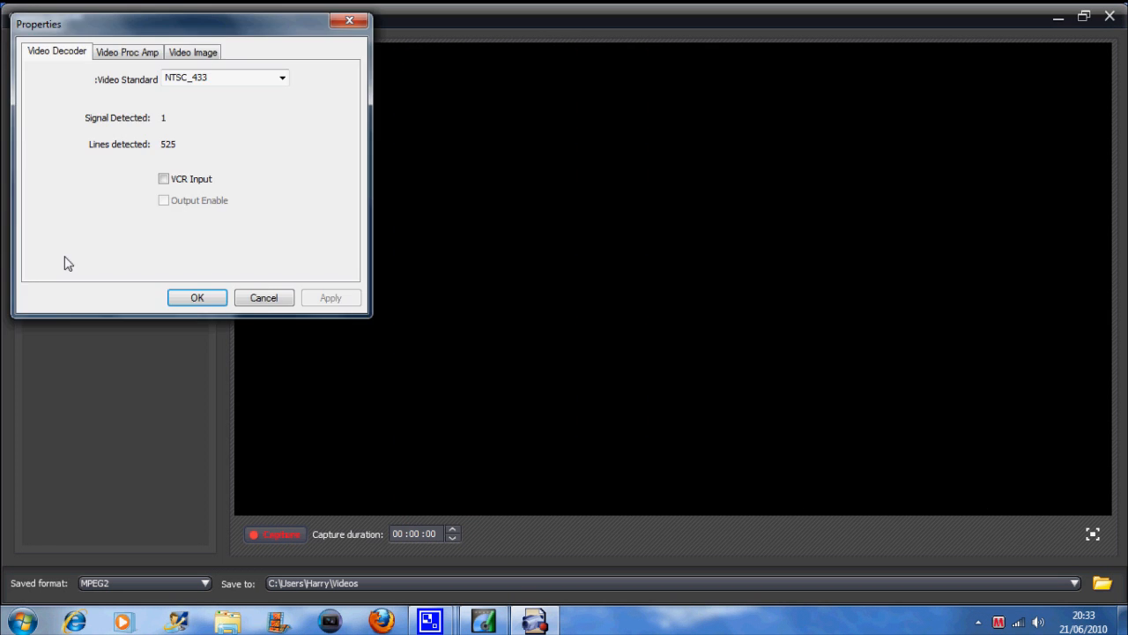
mouse_move(148, 149)
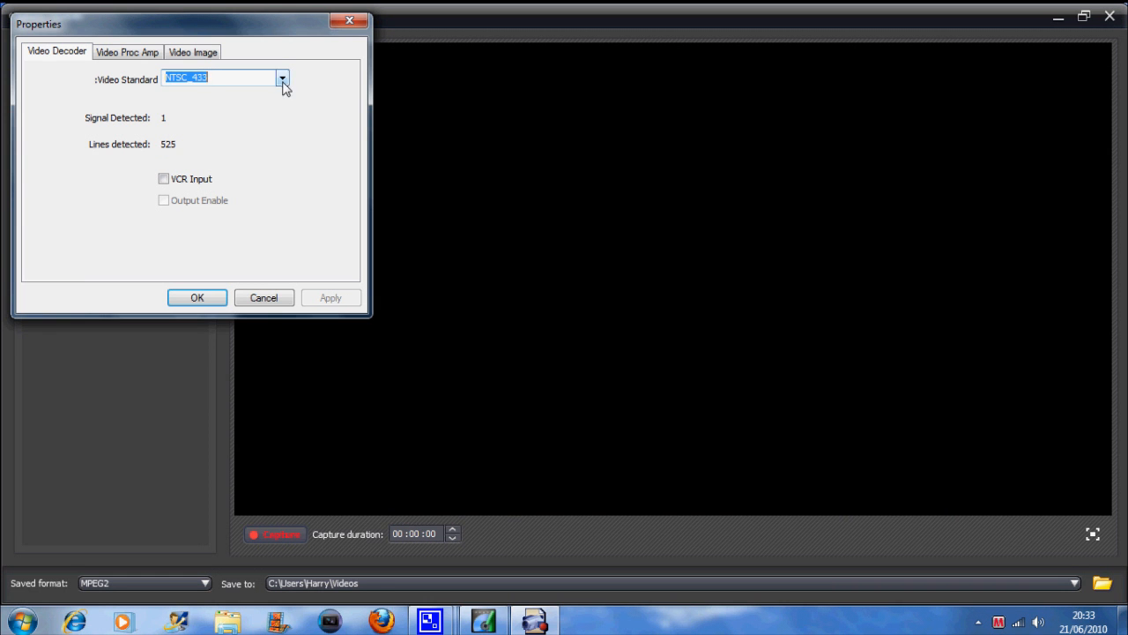
click(280, 79)
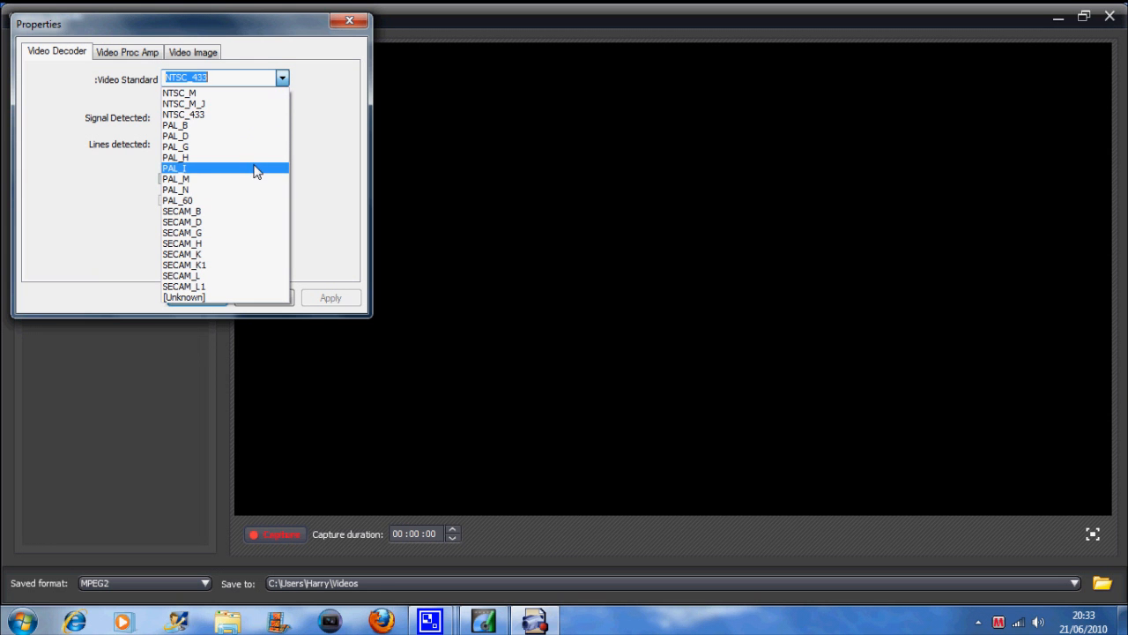
mouse_move(269, 123)
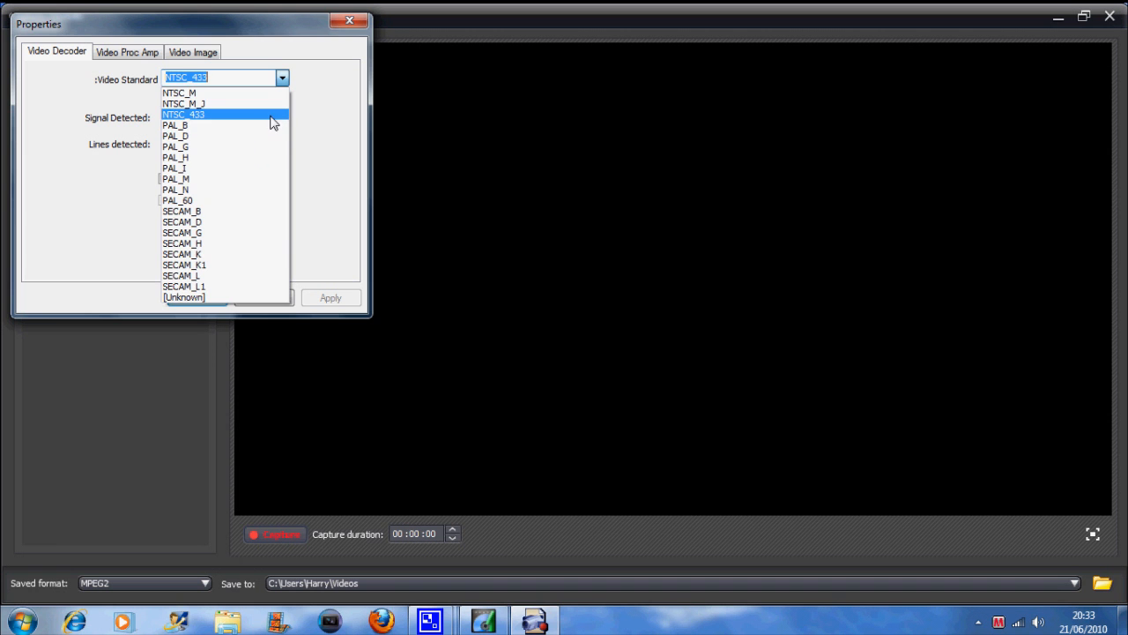
click(216, 114)
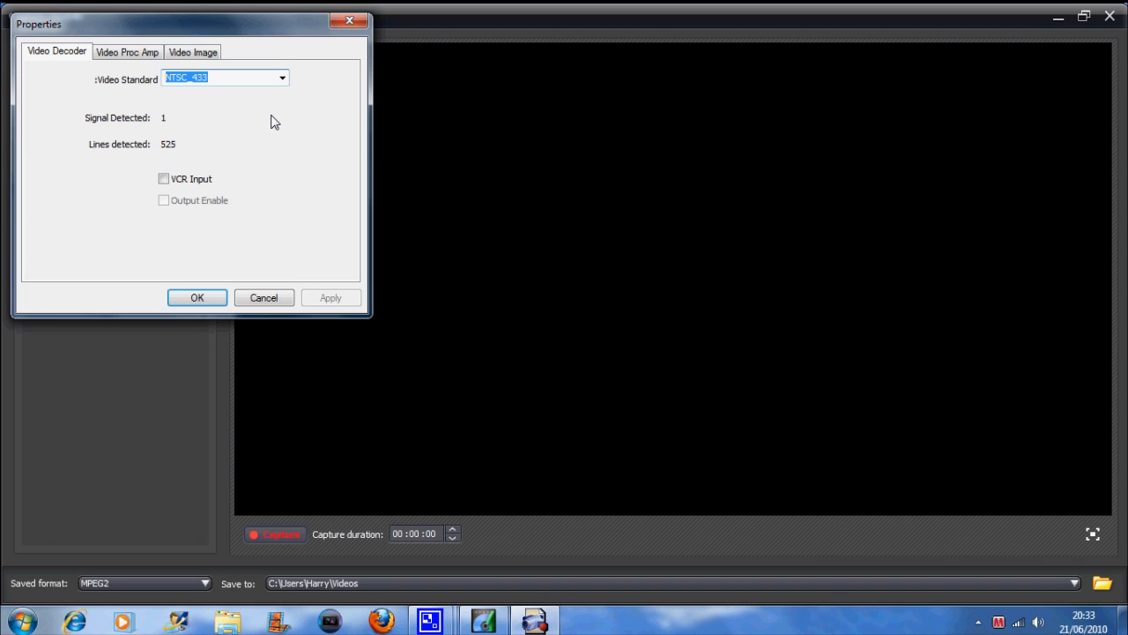
mouse_move(123, 163)
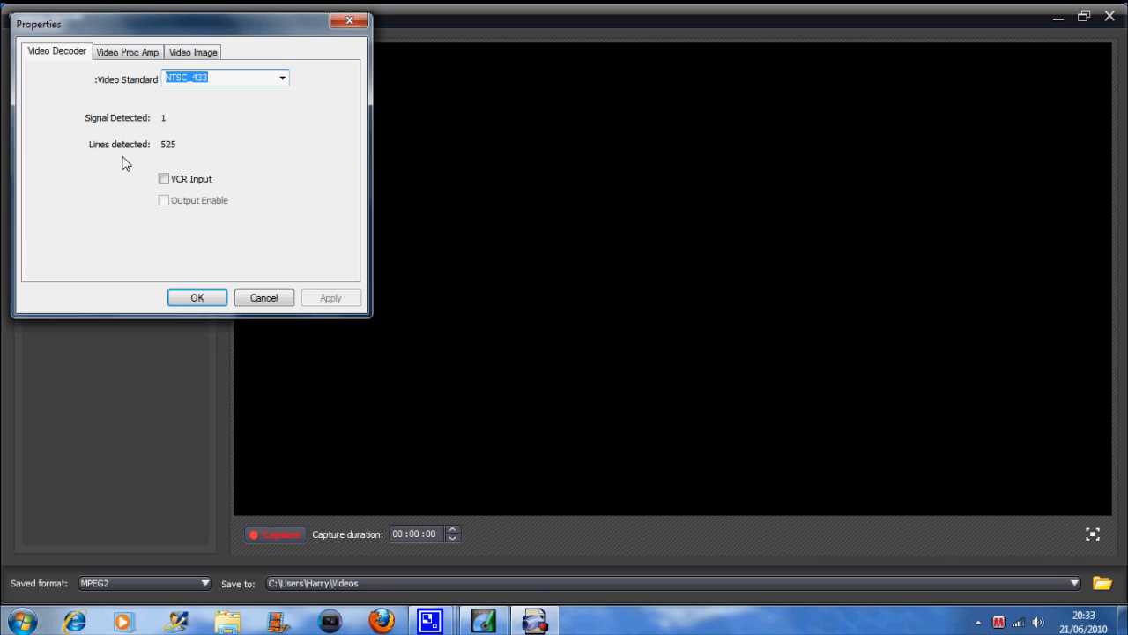
click(197, 297)
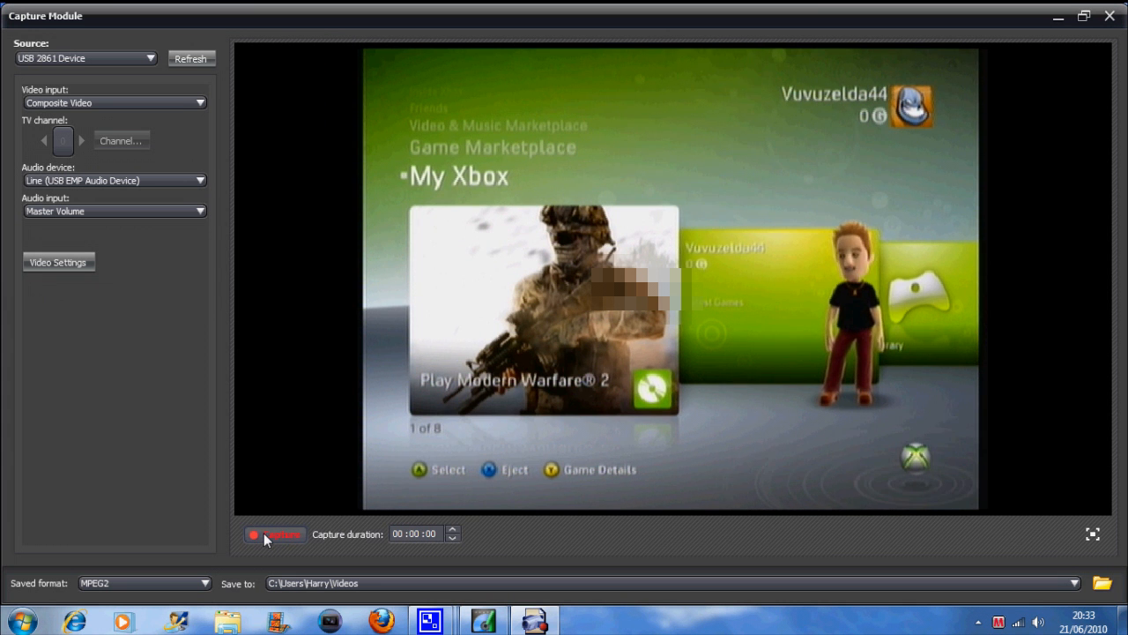
Record a five-second test capture of the Xbox feed, then stop it
click(275, 535)
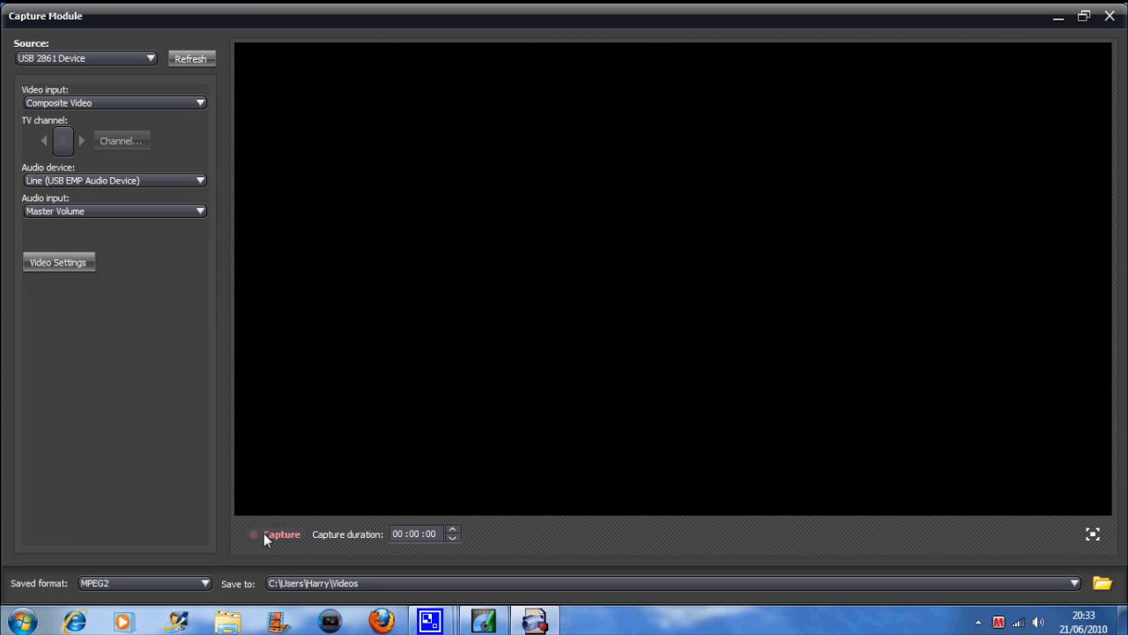
click(276, 534)
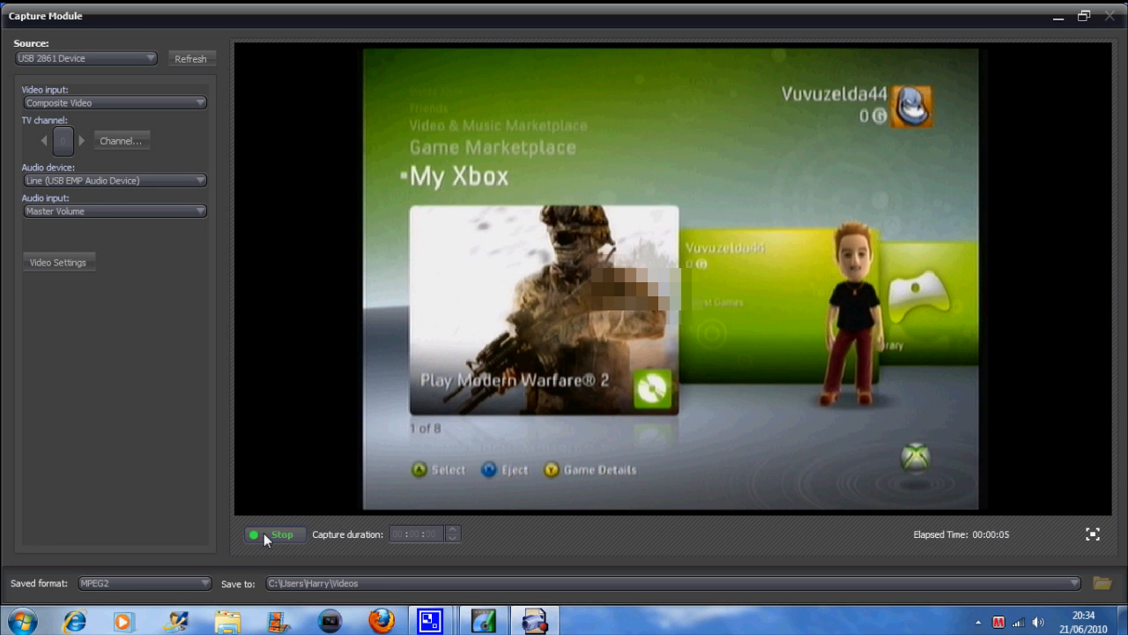
click(282, 535)
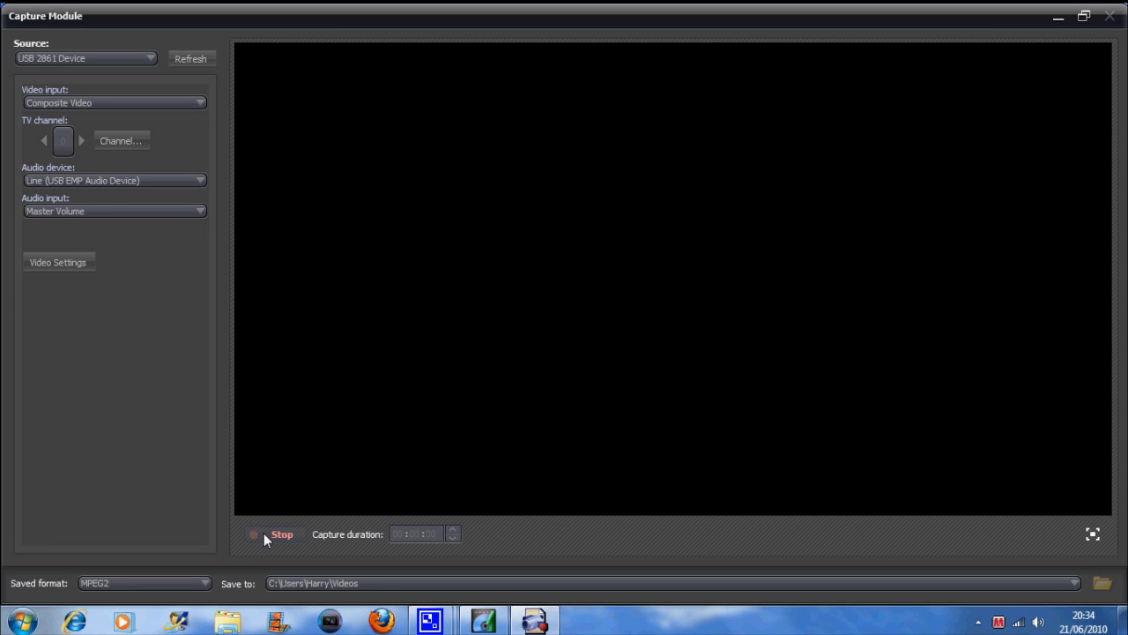
click(274, 533)
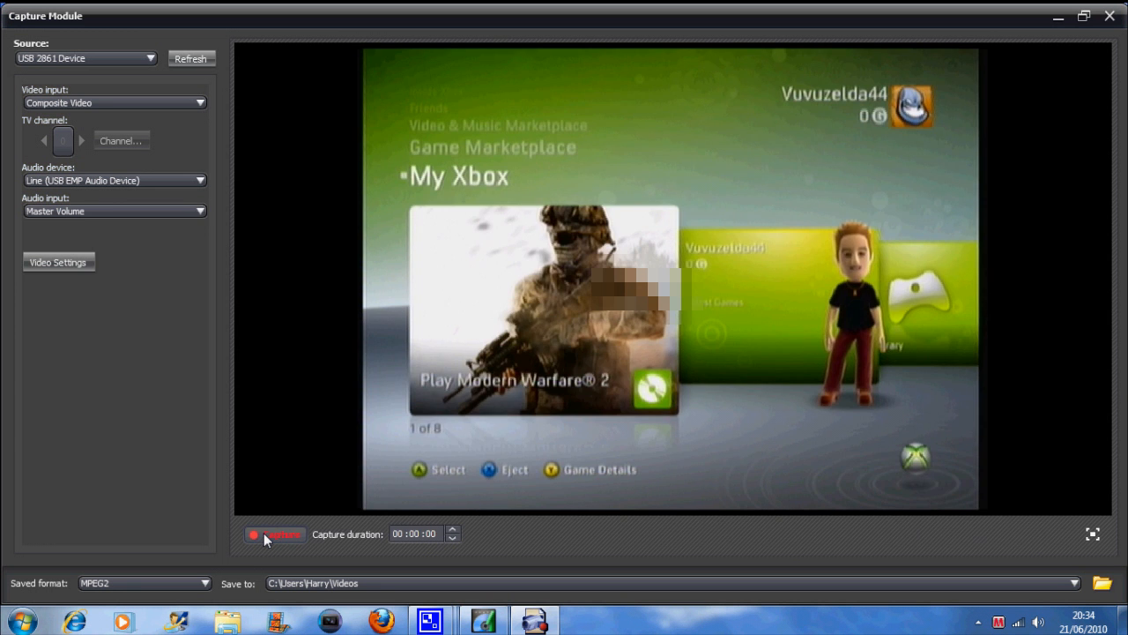
mouse_move(674, 245)
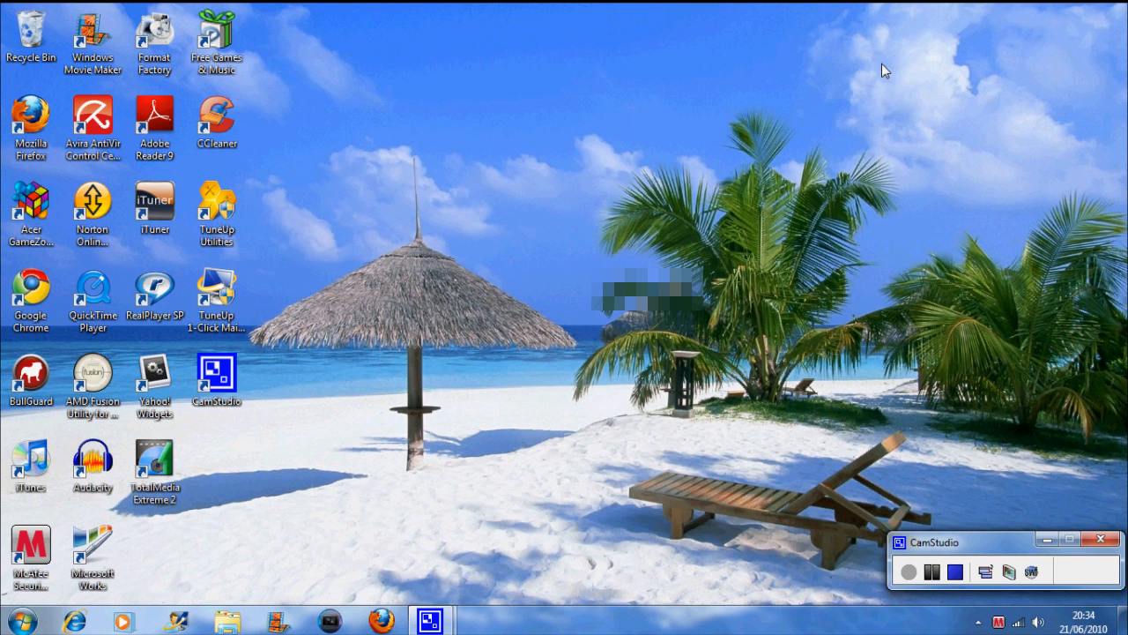
mouse_move(194, 467)
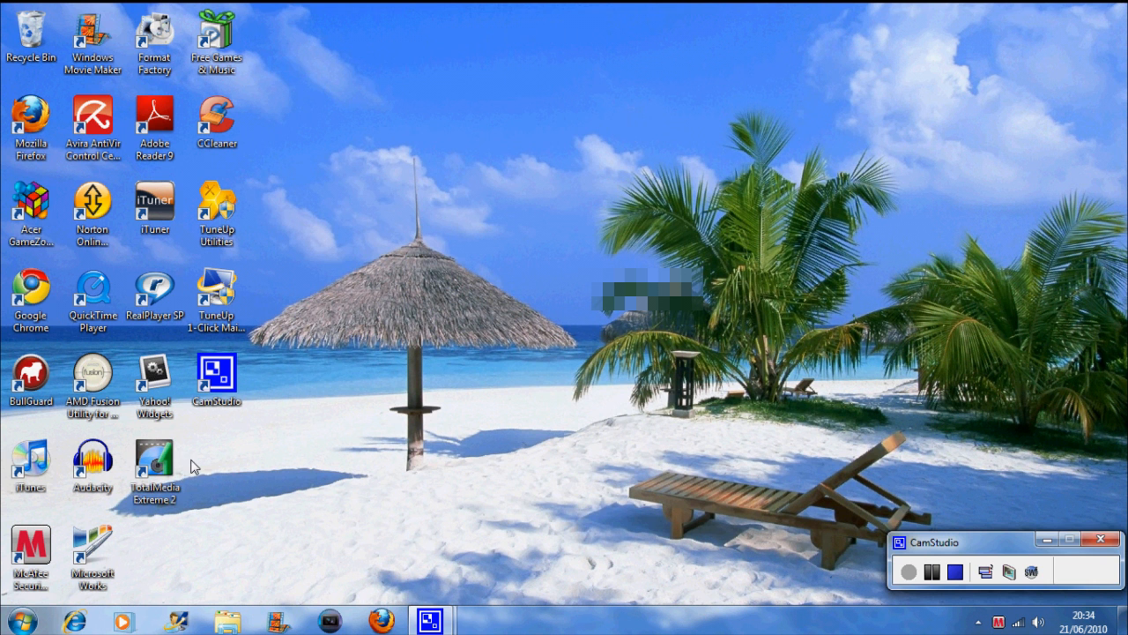
mouse_move(333, 618)
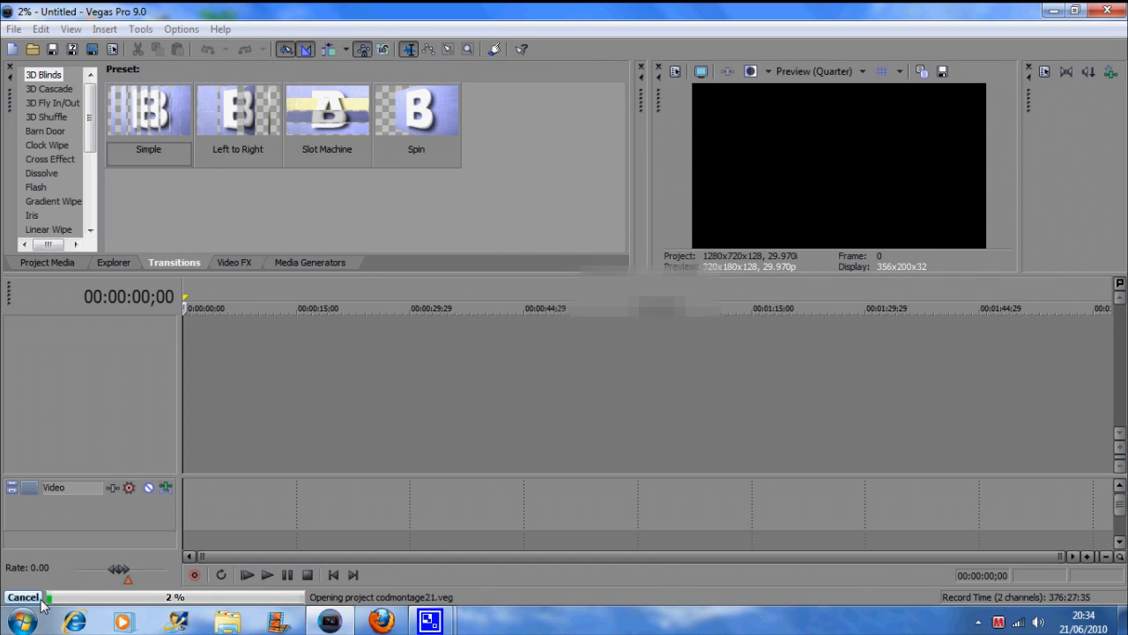
Cancel loading the old project and start File > Import > Media
click(24, 598)
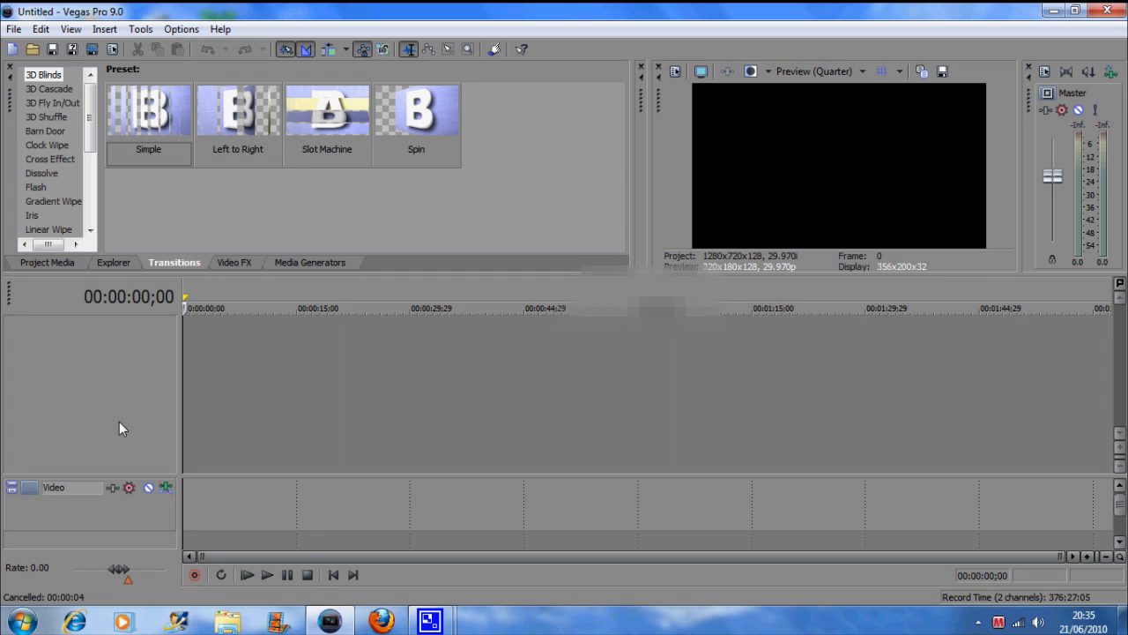
mouse_move(458, 257)
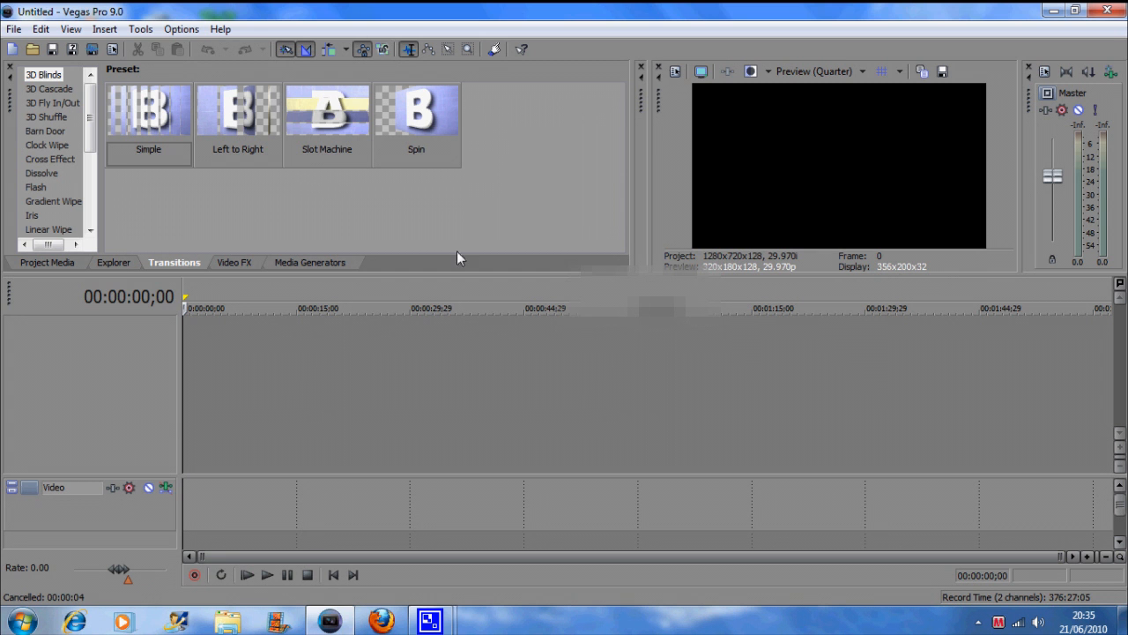
mouse_move(1013, 166)
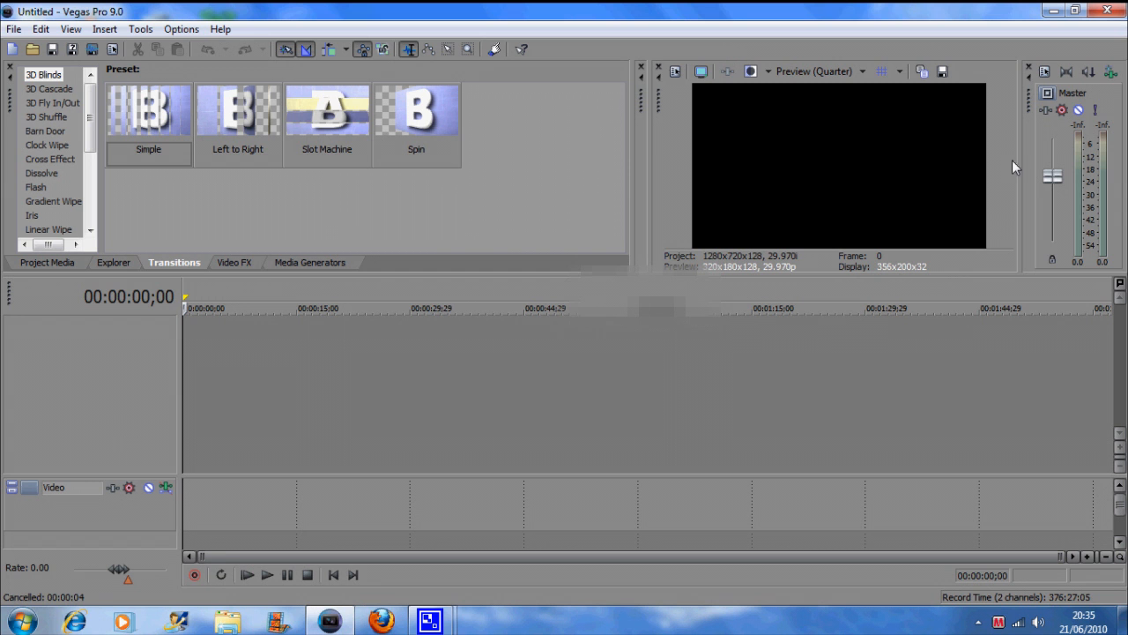
mouse_move(507, 223)
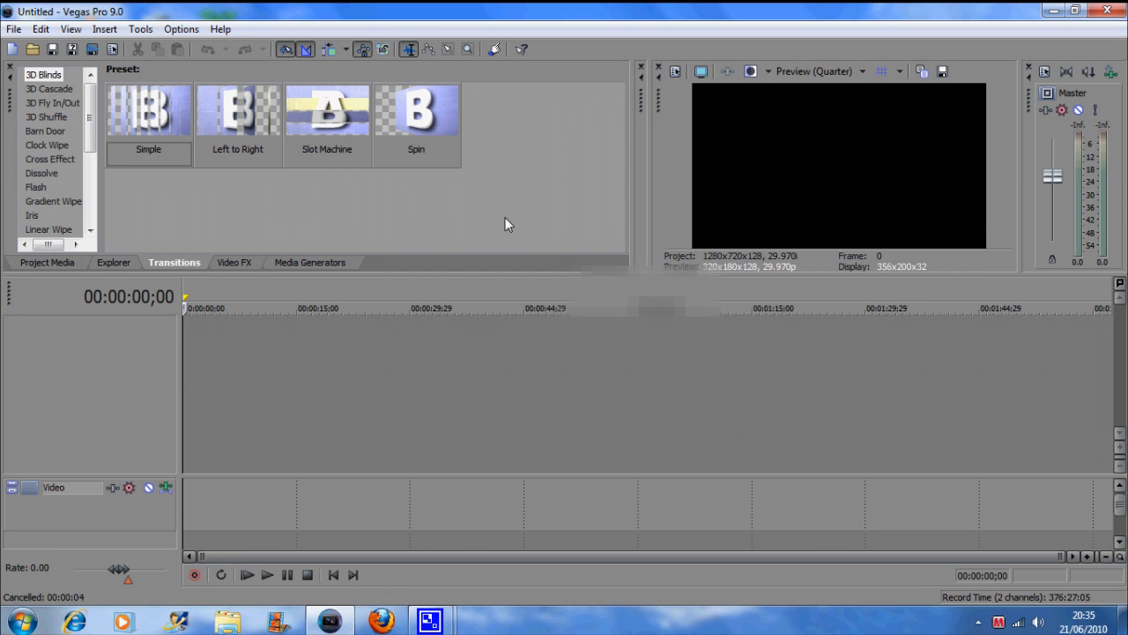
mouse_move(475, 195)
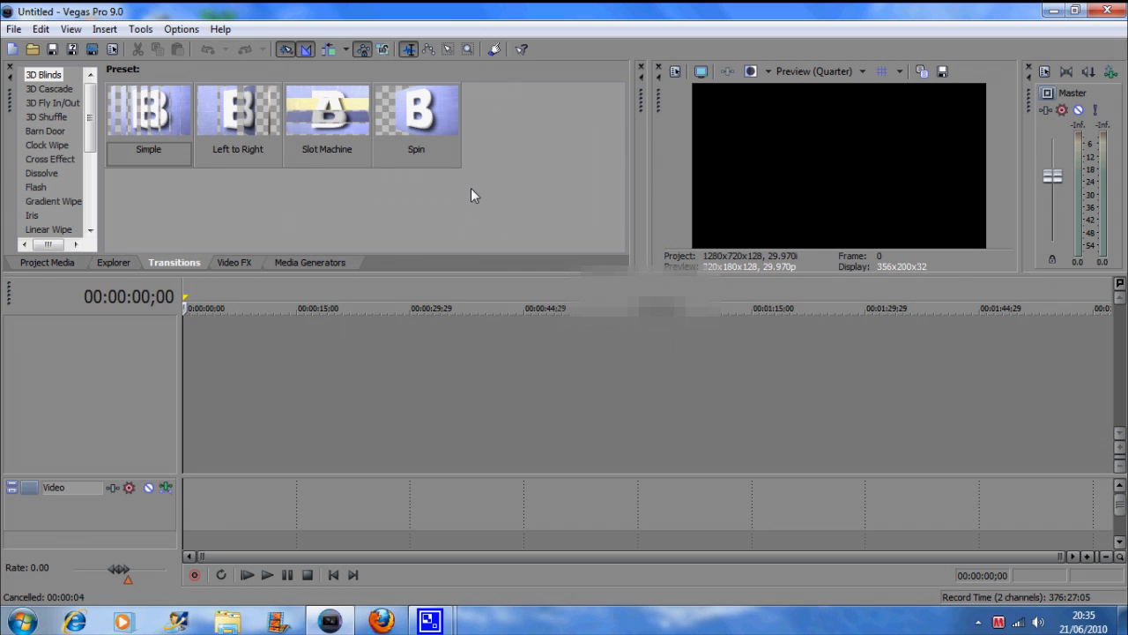
click(14, 29)
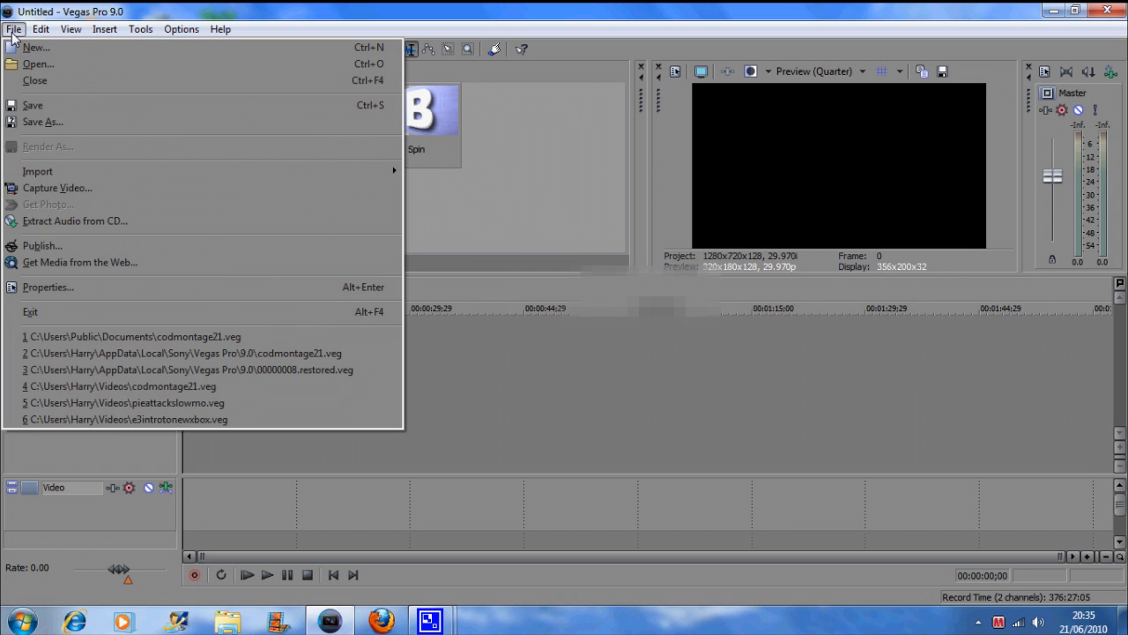
mouse_move(221, 180)
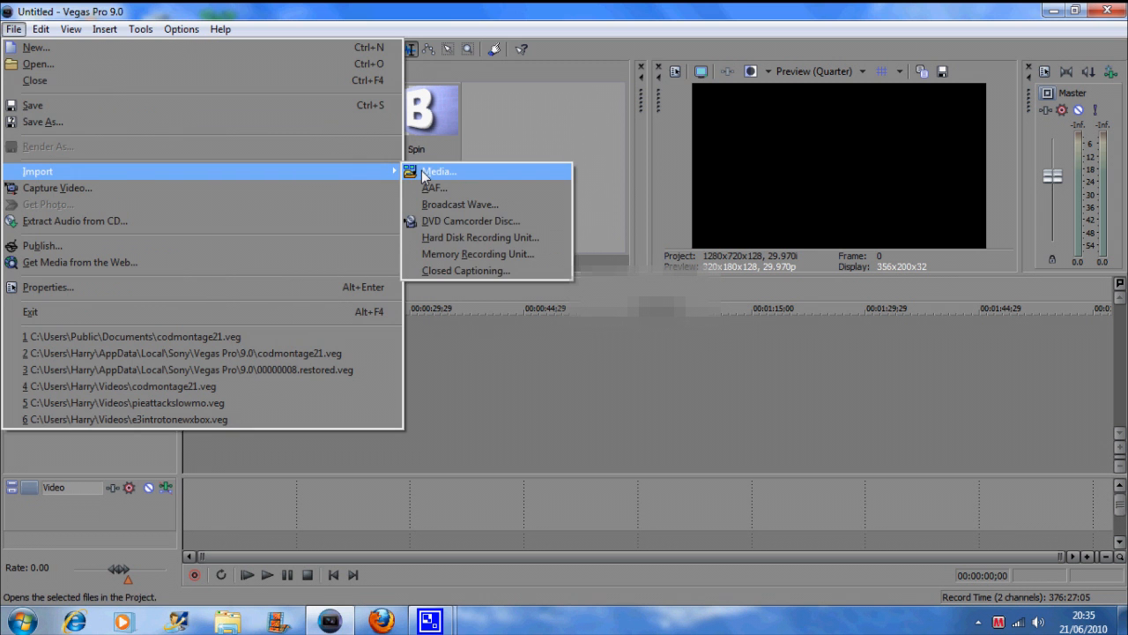
click(437, 171)
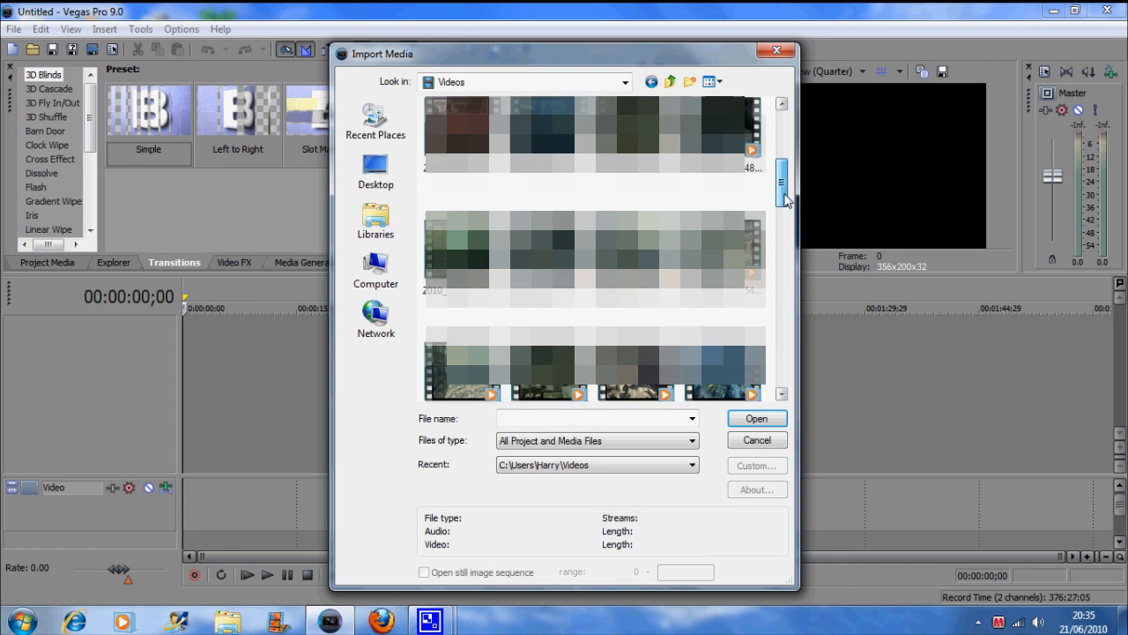
Select the 2010_6_21_20_33_54 recording in the Videos folder for import
scroll(down, 3)
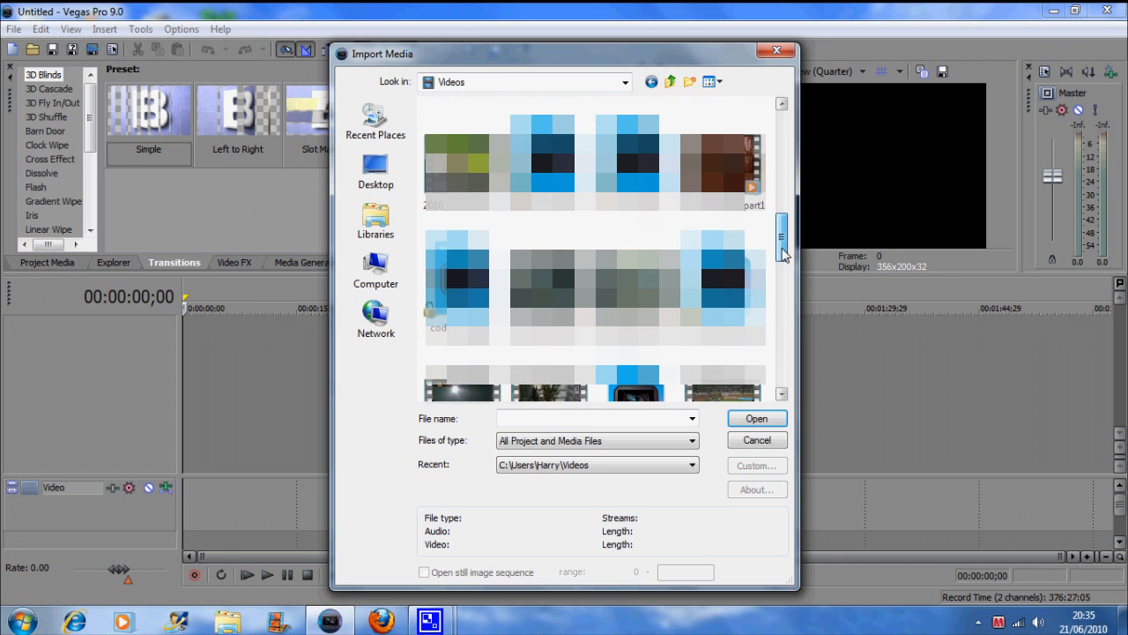
scroll(down, 3)
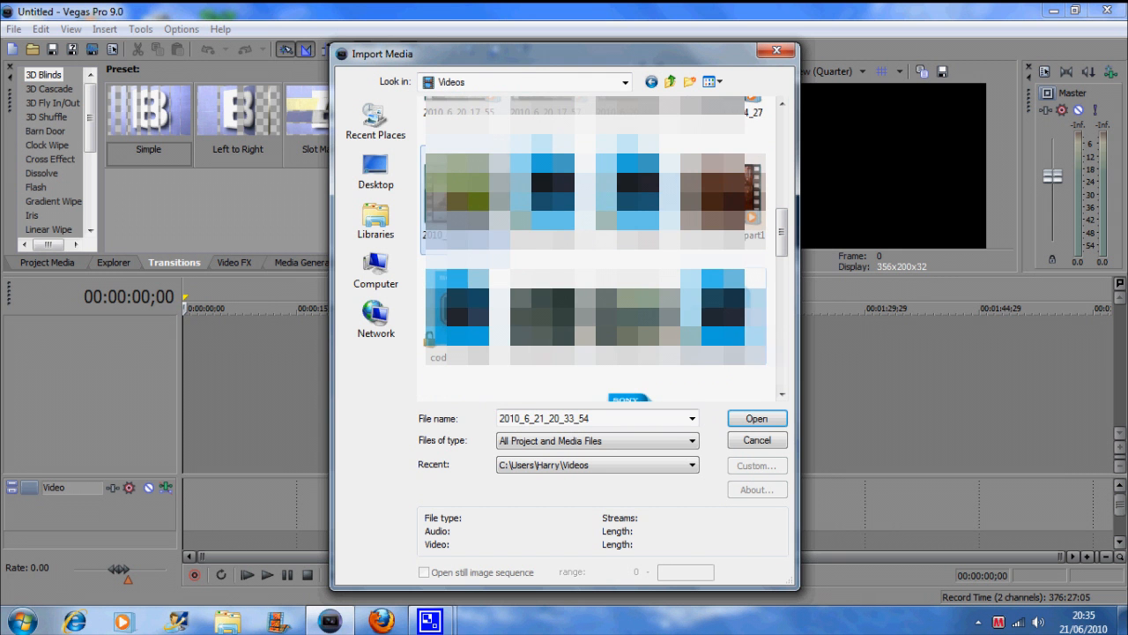
click(756, 418)
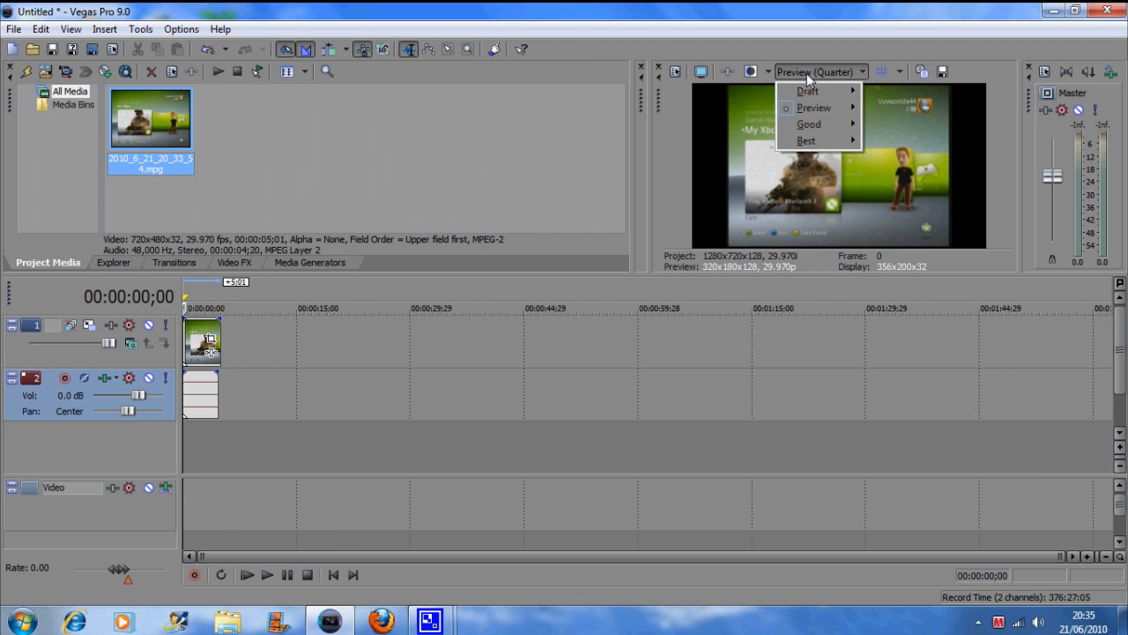
Set preview quality to Best (Full) and bring up the timeline clip's event menu
click(805, 140)
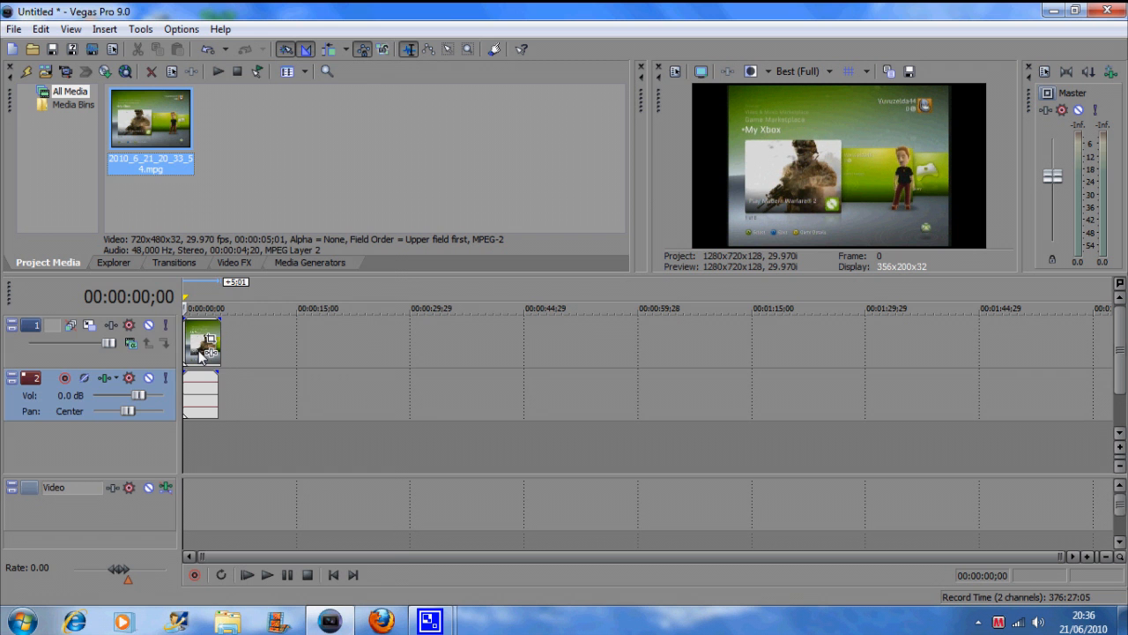
right_click(202, 344)
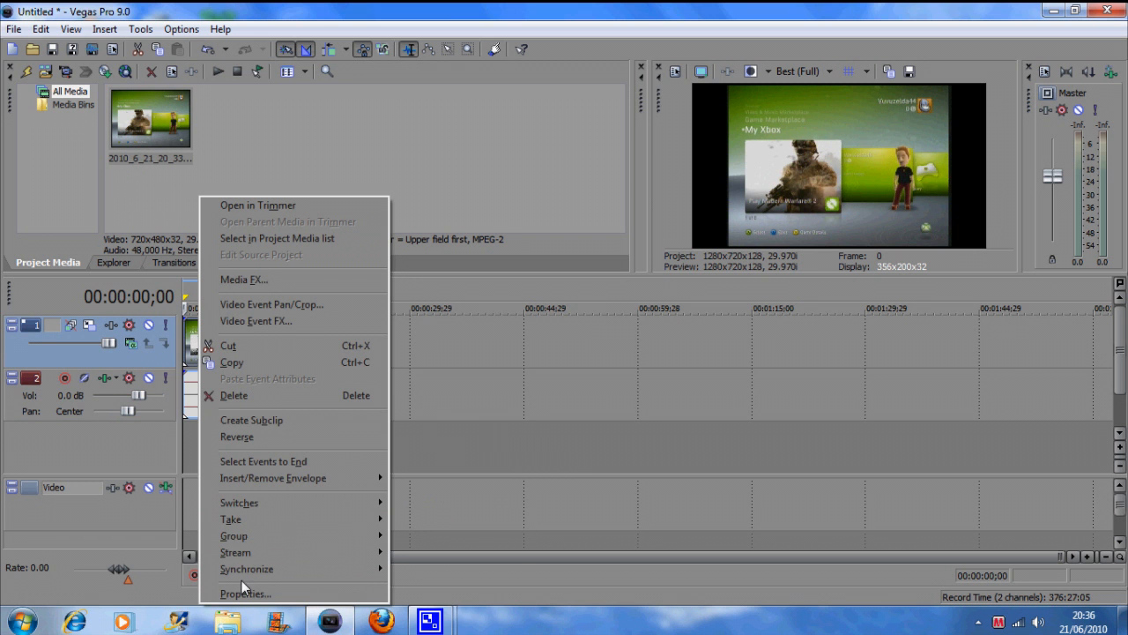
Untick Maintain aspect ratio in clip Properties and review field order and pixel aspect ratio
click(245, 594)
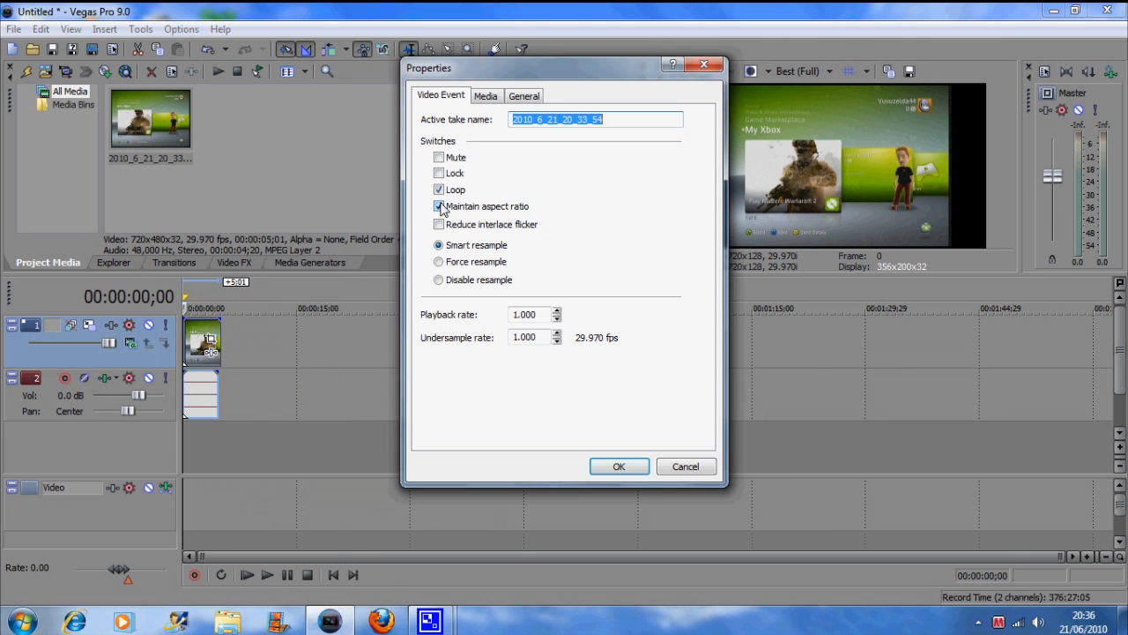
click(439, 205)
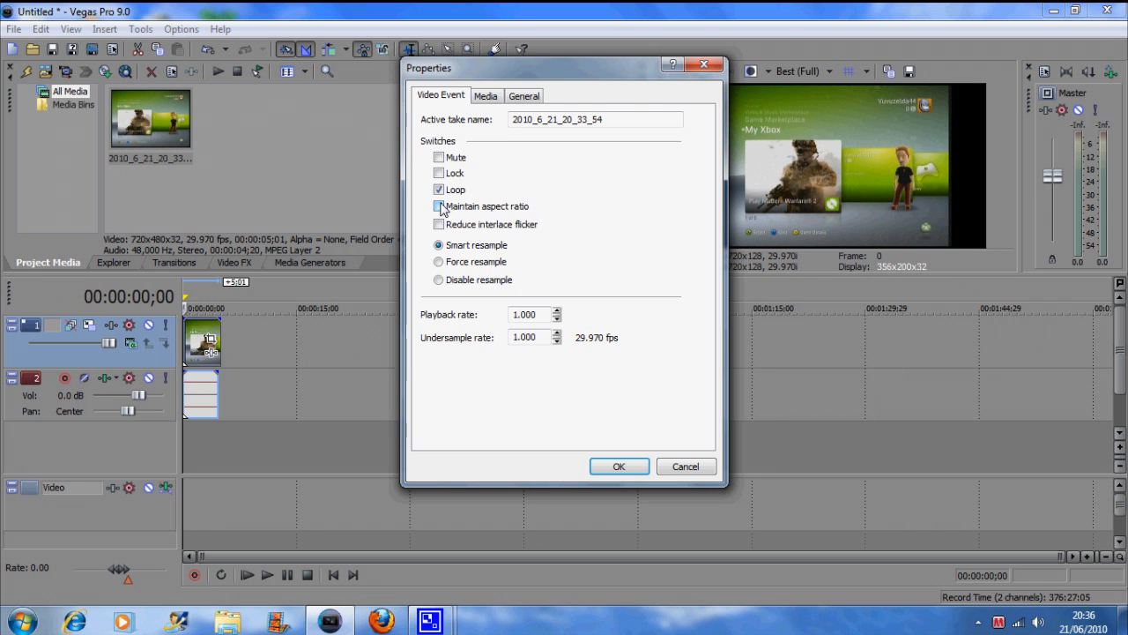
click(486, 95)
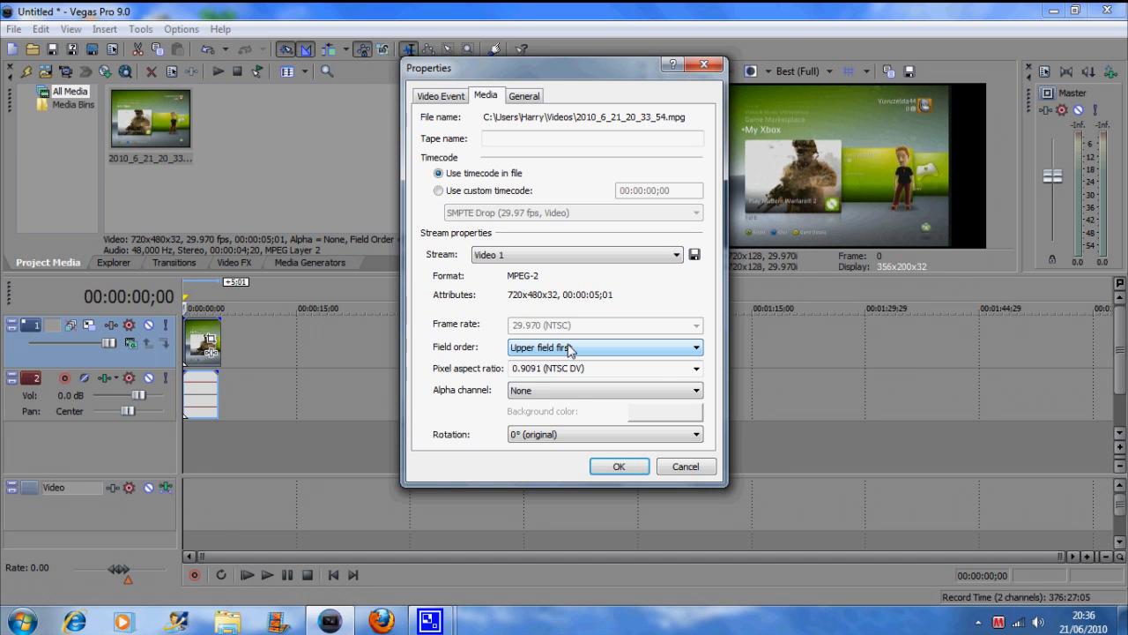
click(694, 368)
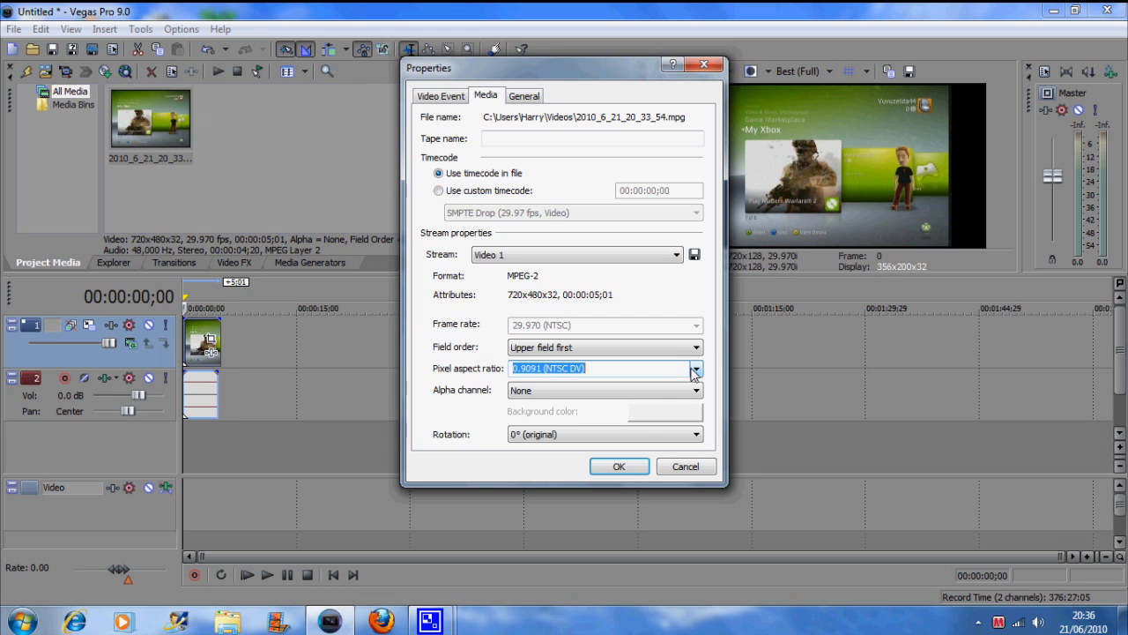
click(619, 466)
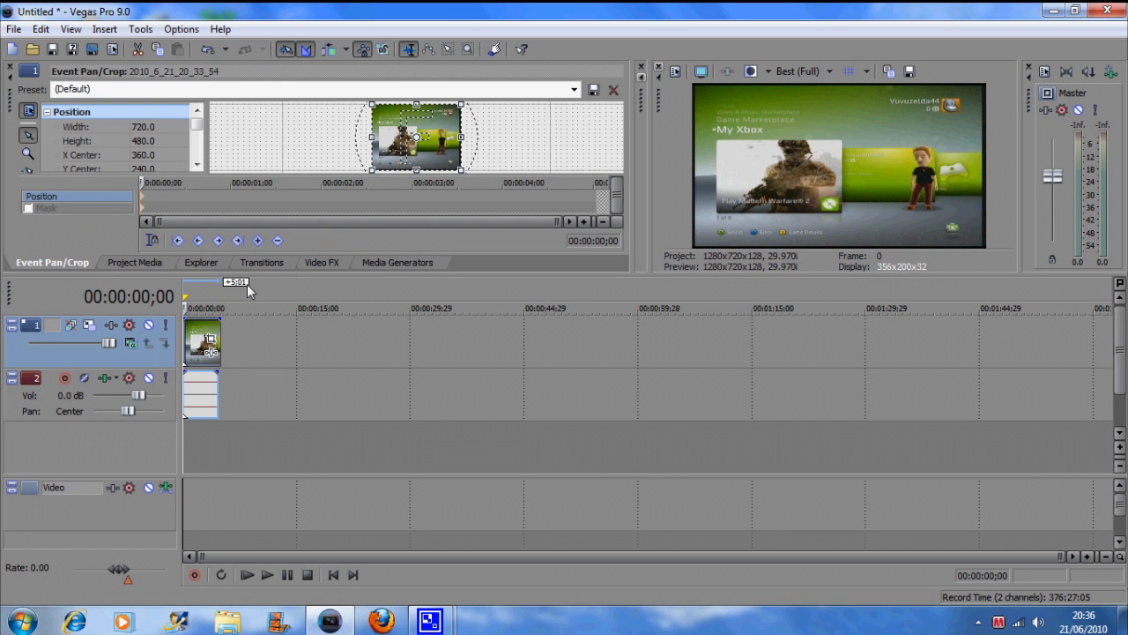
mouse_move(62, 281)
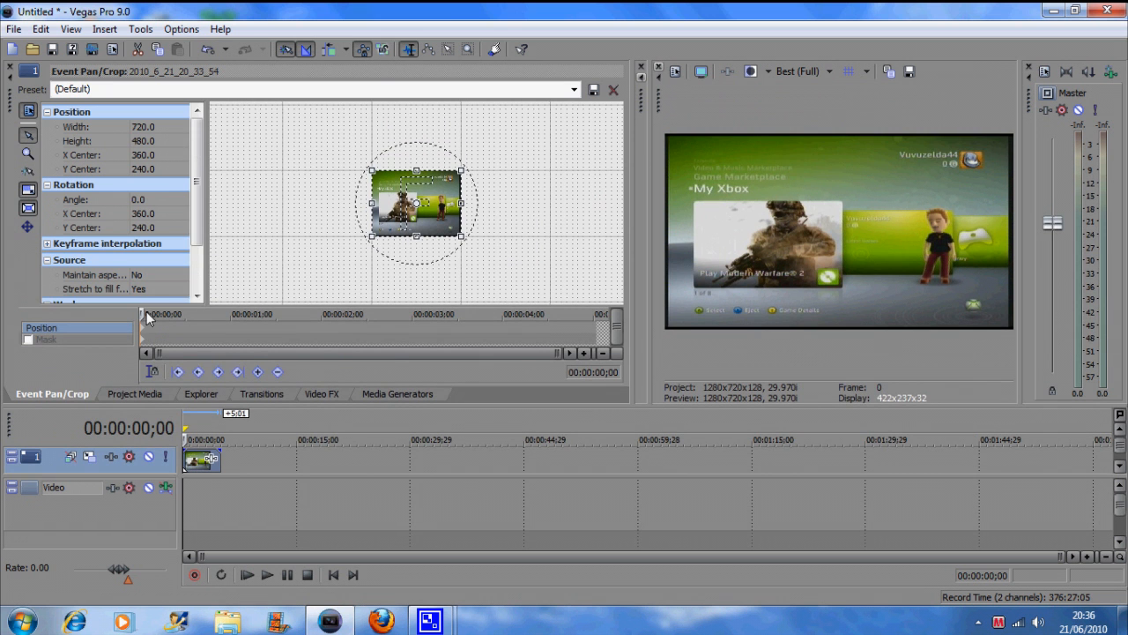
Raise the Event Pan/Crop Workspace Zoom (%) value with two spin-arrow clicks
scroll(down, 3)
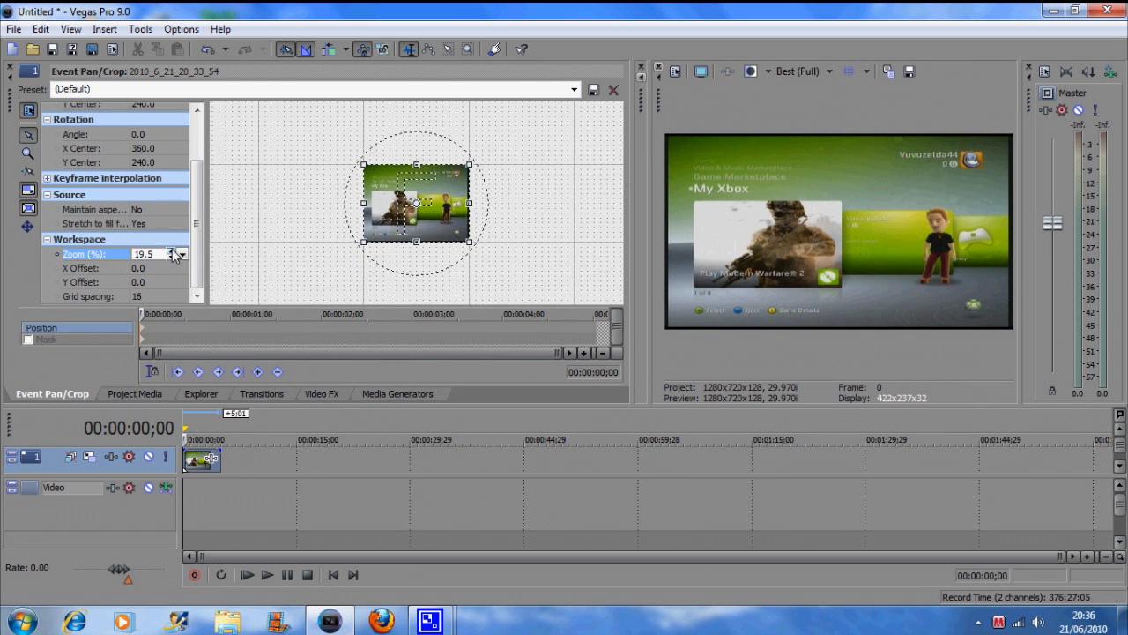
click(176, 250)
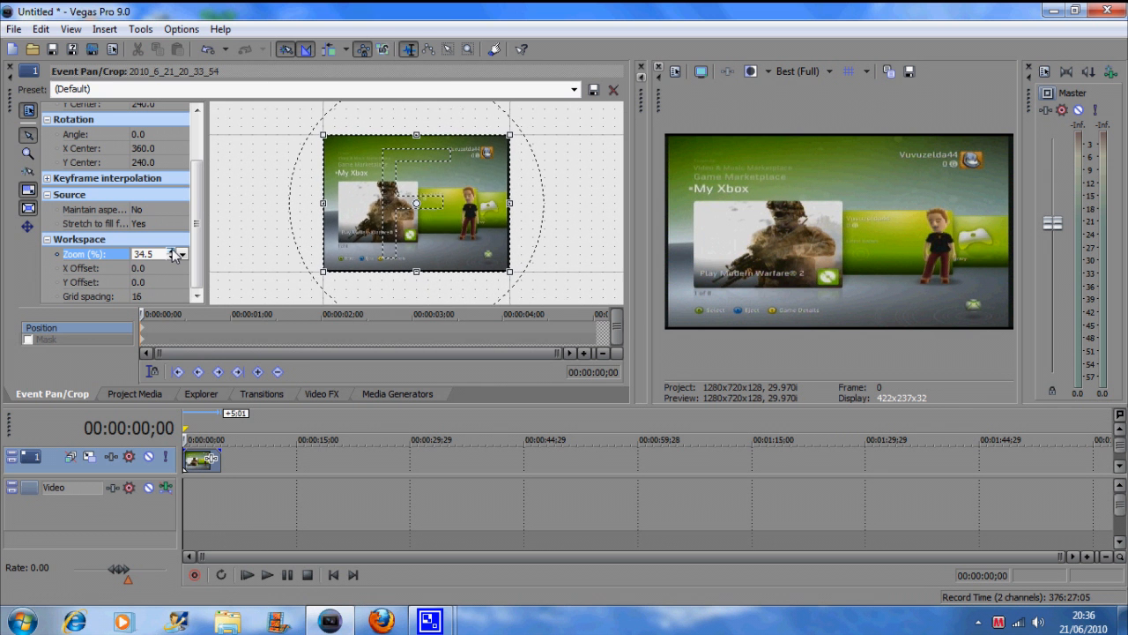
click(179, 253)
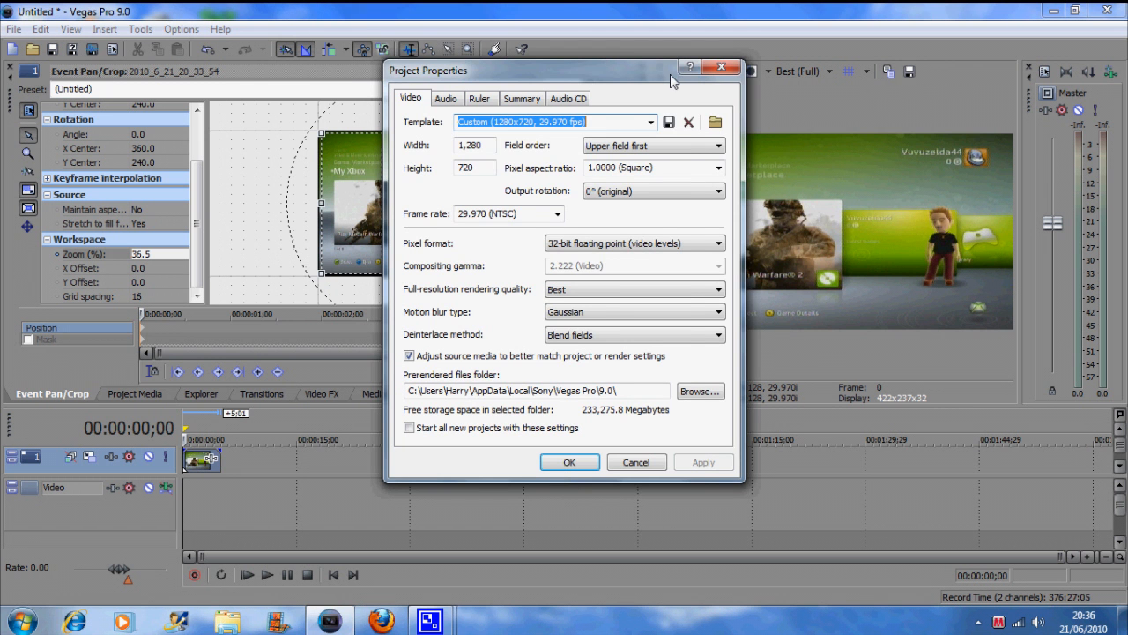
Apply the HDV 720-30p template with upper field first and 59.940 fps (Double NTSC)
click(648, 121)
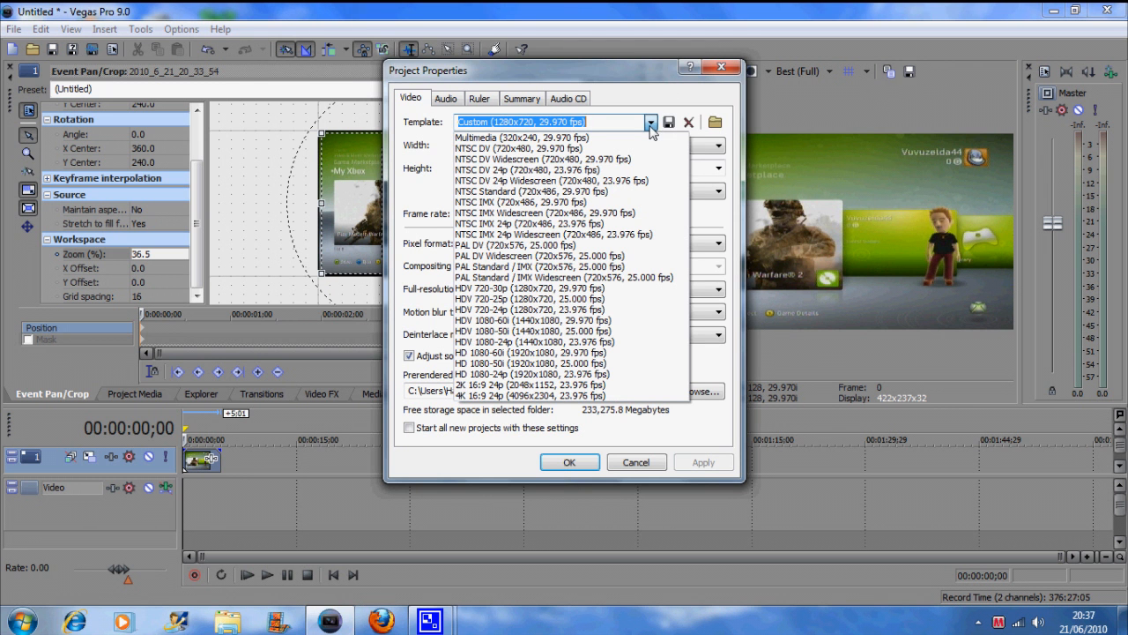
mouse_move(636, 148)
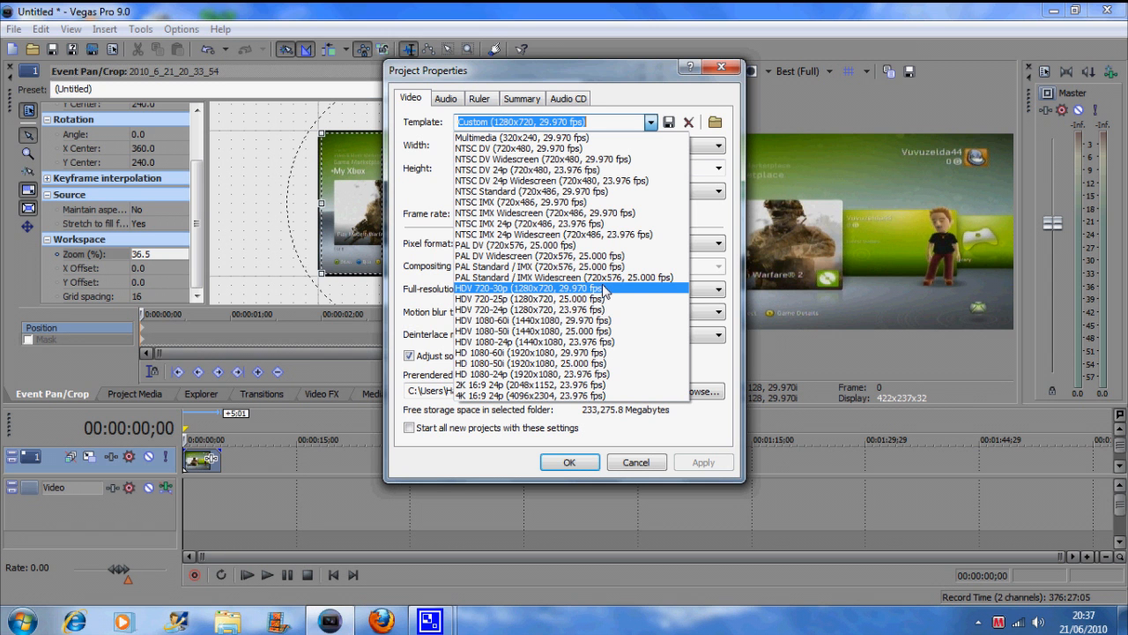
click(529, 288)
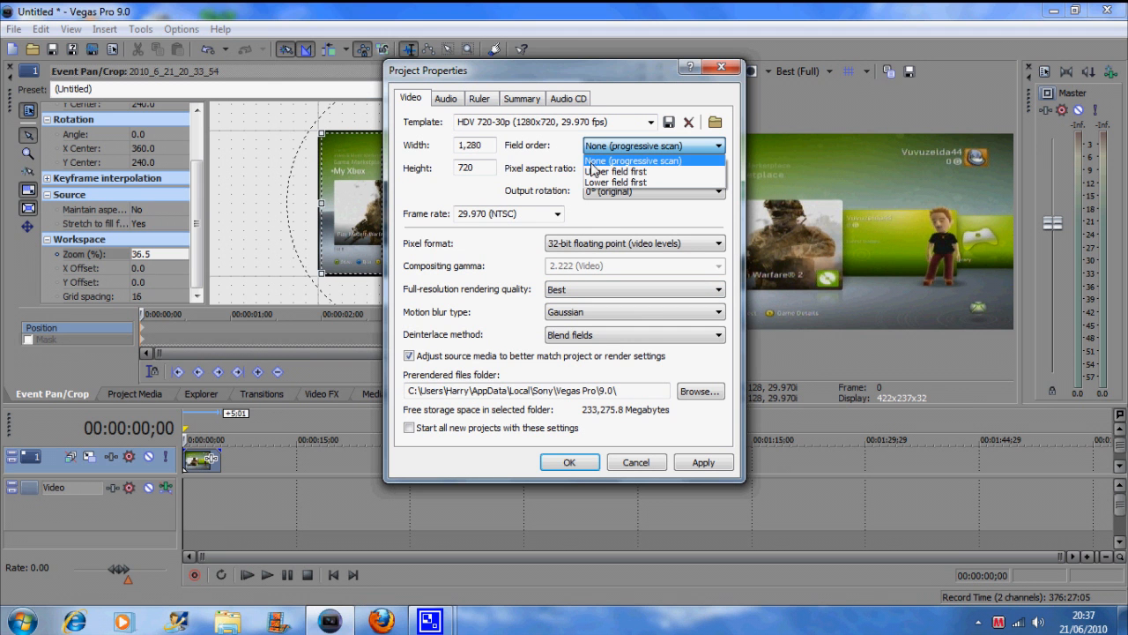
click(617, 171)
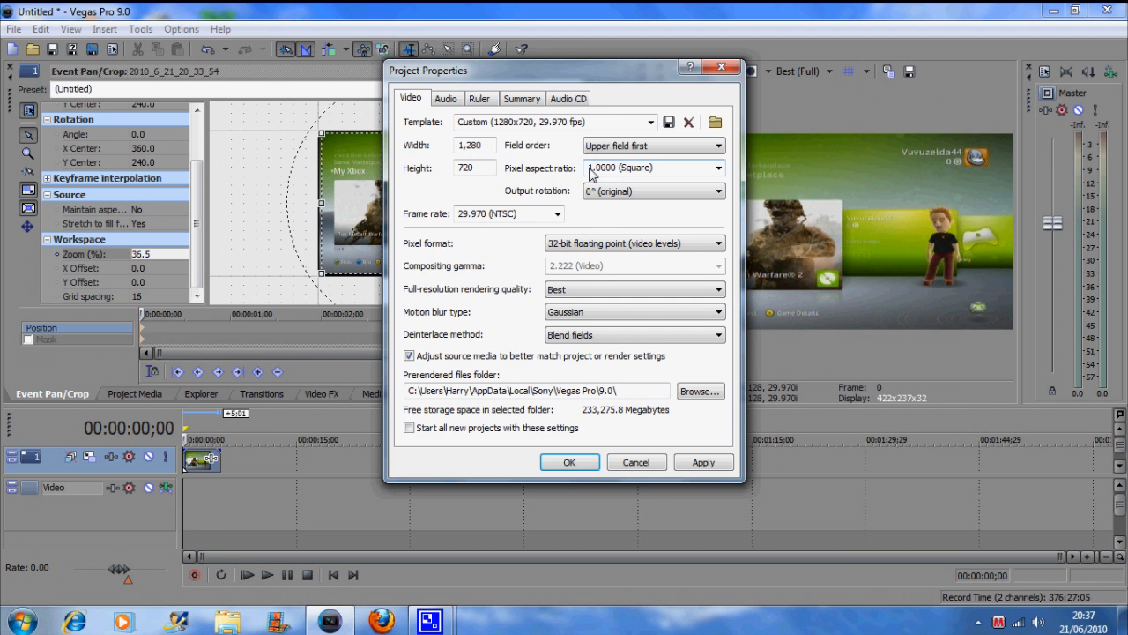
mouse_move(631, 175)
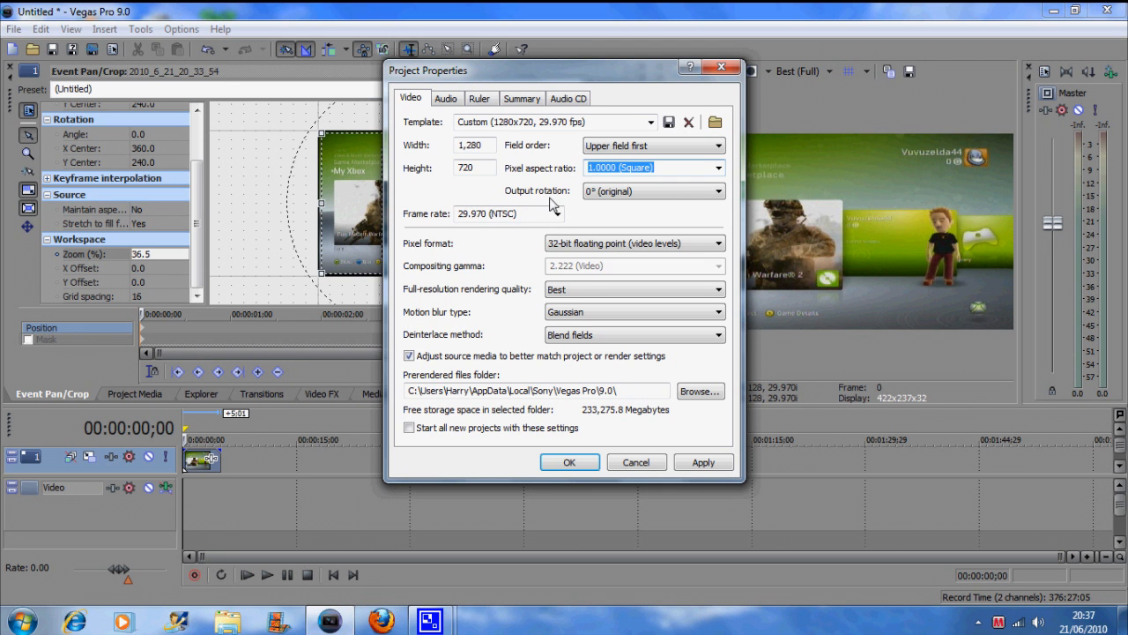
click(557, 213)
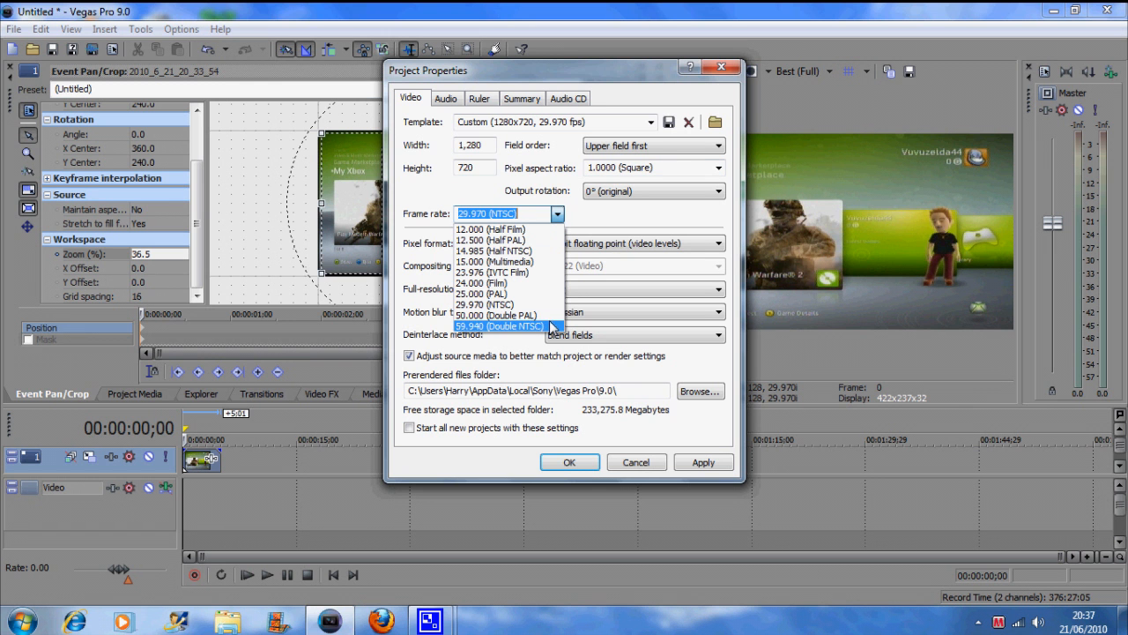
click(503, 326)
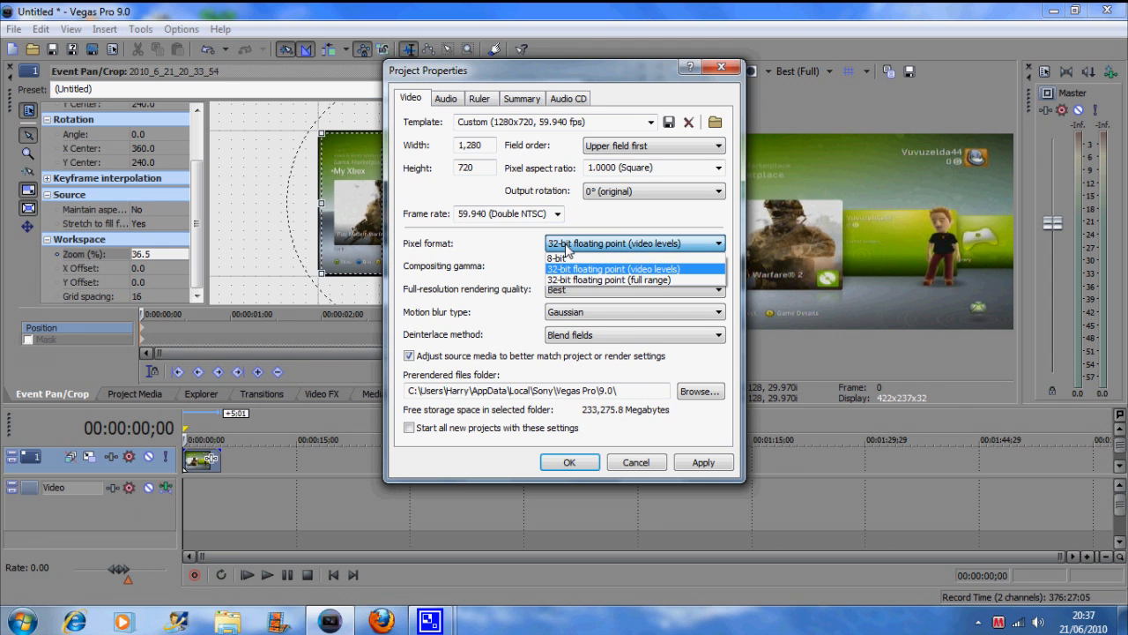
click(614, 269)
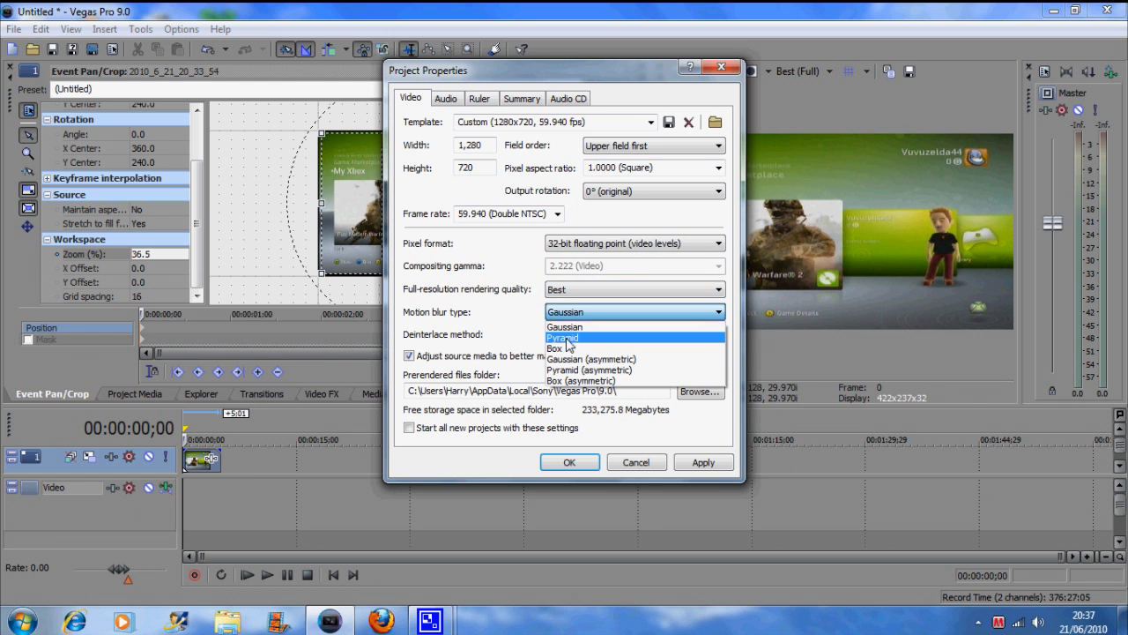
mouse_move(575, 329)
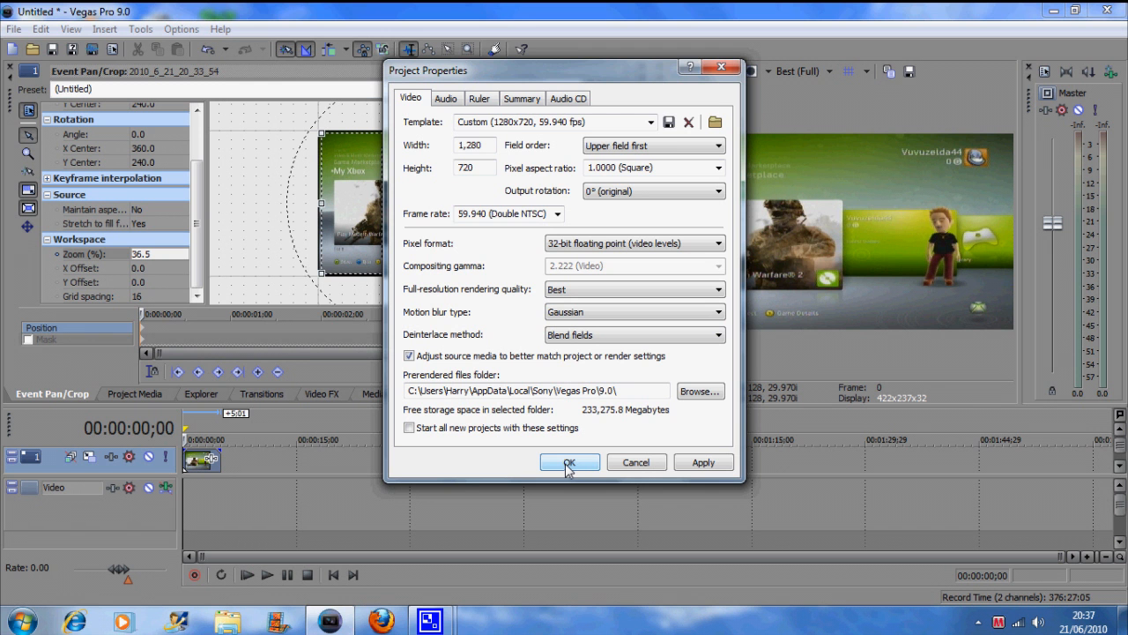
click(570, 461)
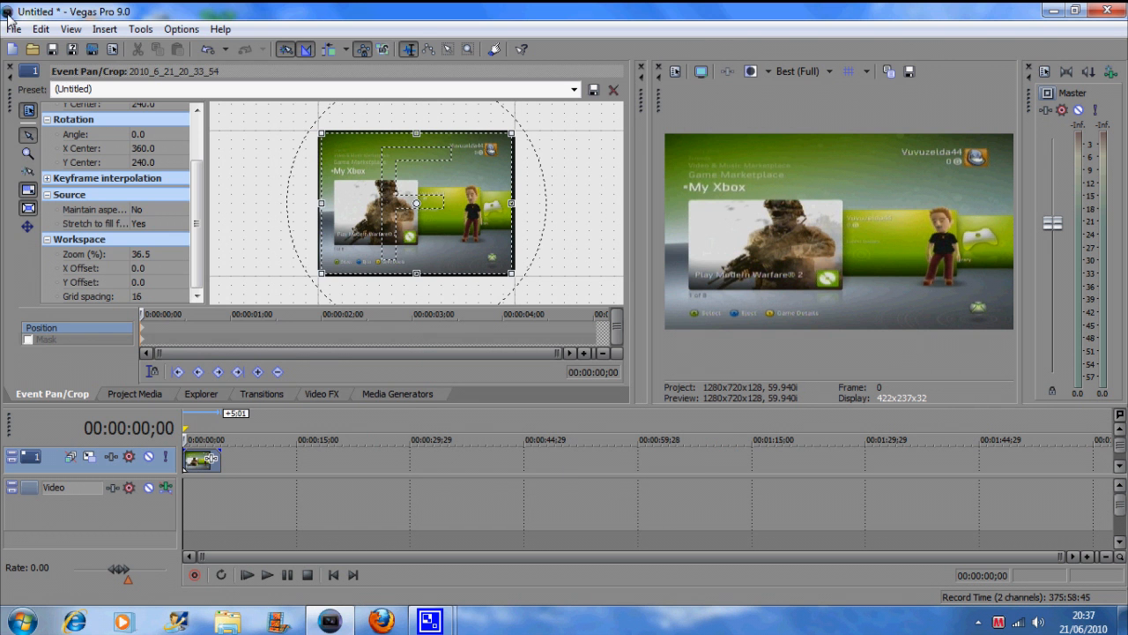
Customize the WMV V11 6 Mbps 720p 59.94 fps render template, keeping video smoothness at 100
click(11, 35)
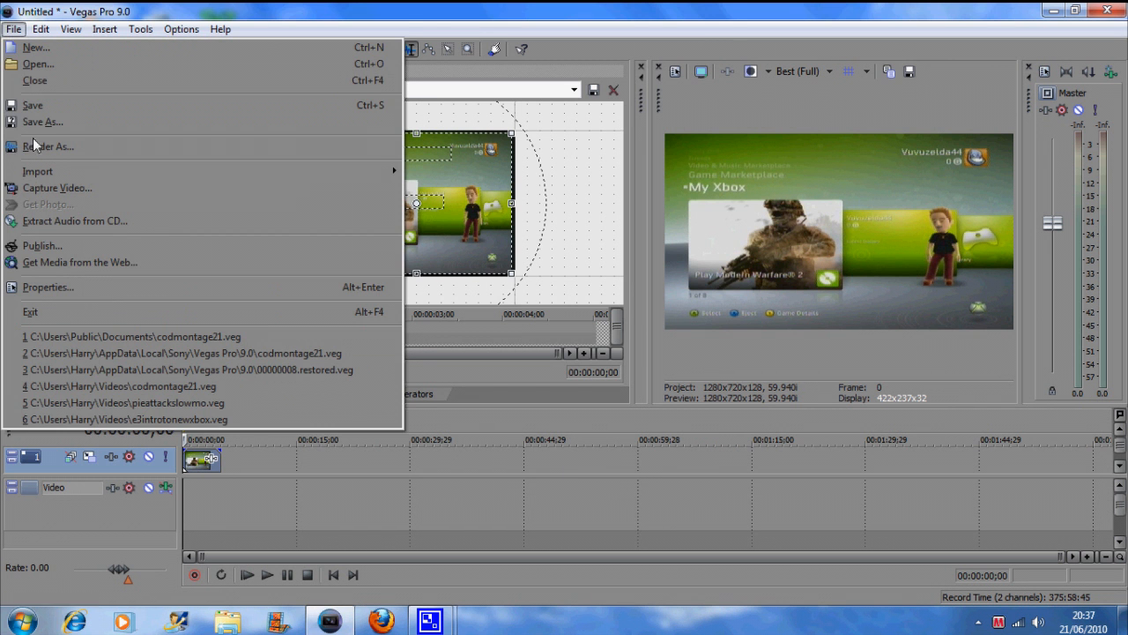
click(50, 146)
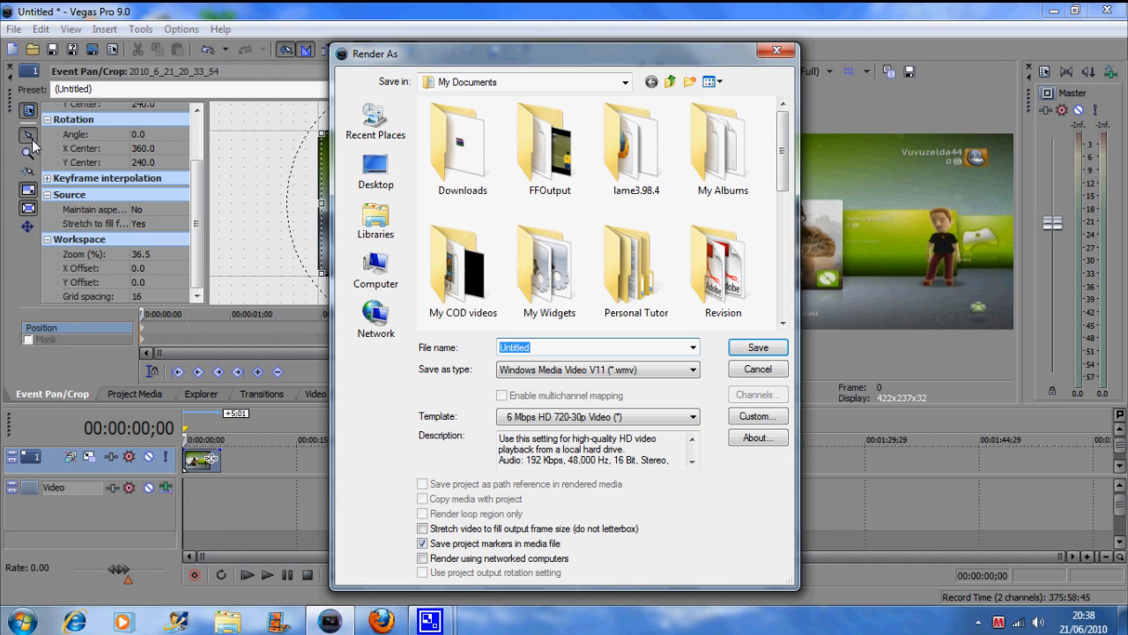
mouse_move(434, 273)
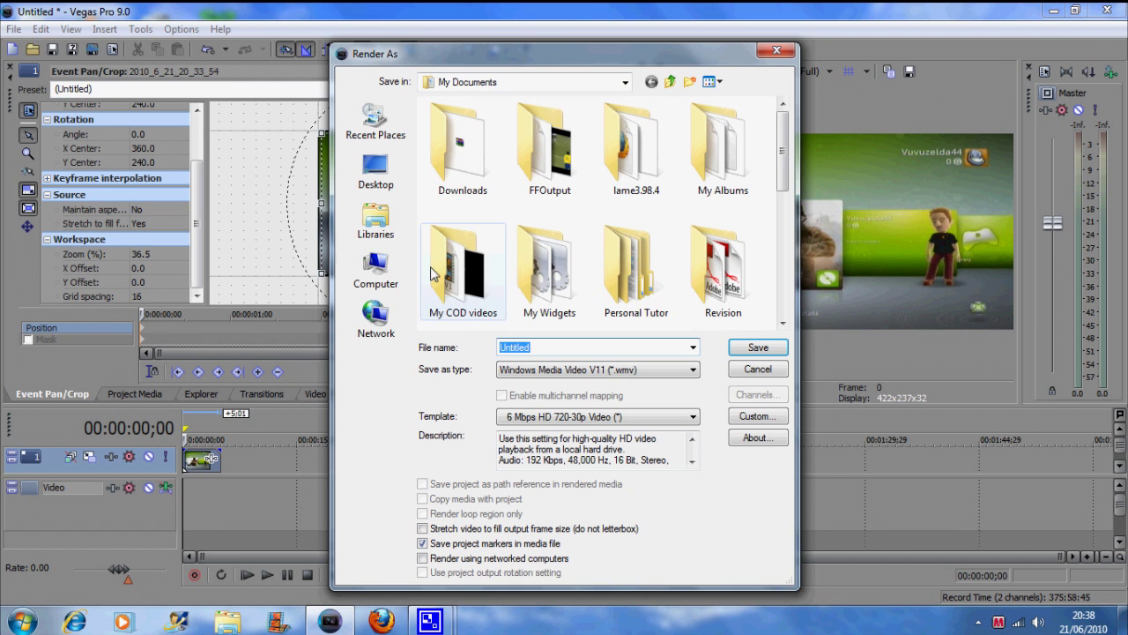
mouse_move(628, 353)
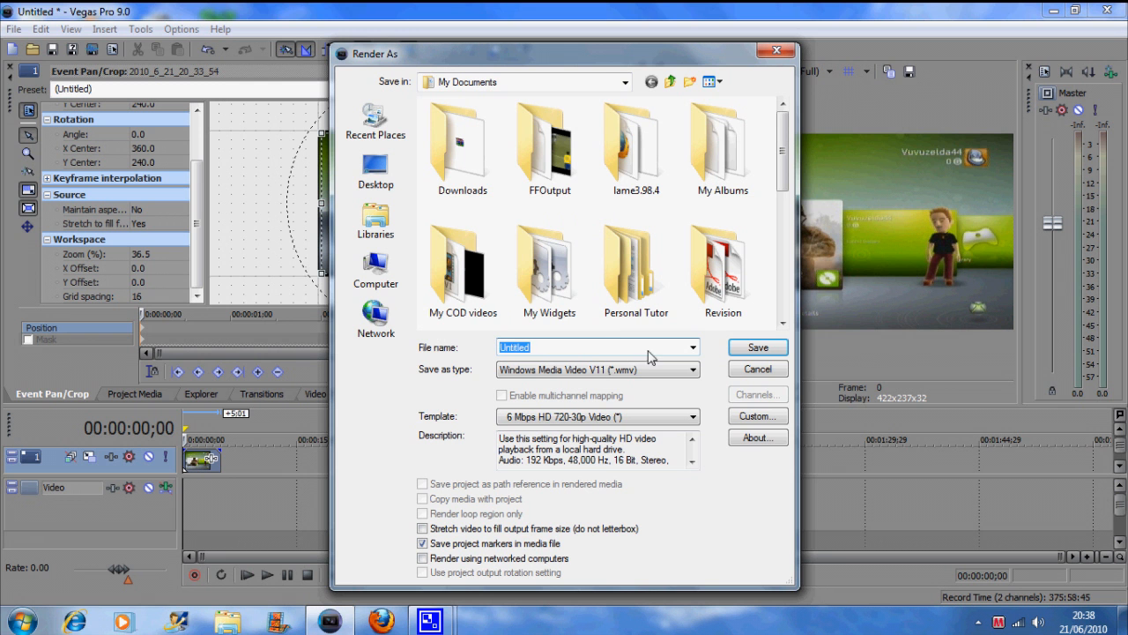
mouse_move(745, 394)
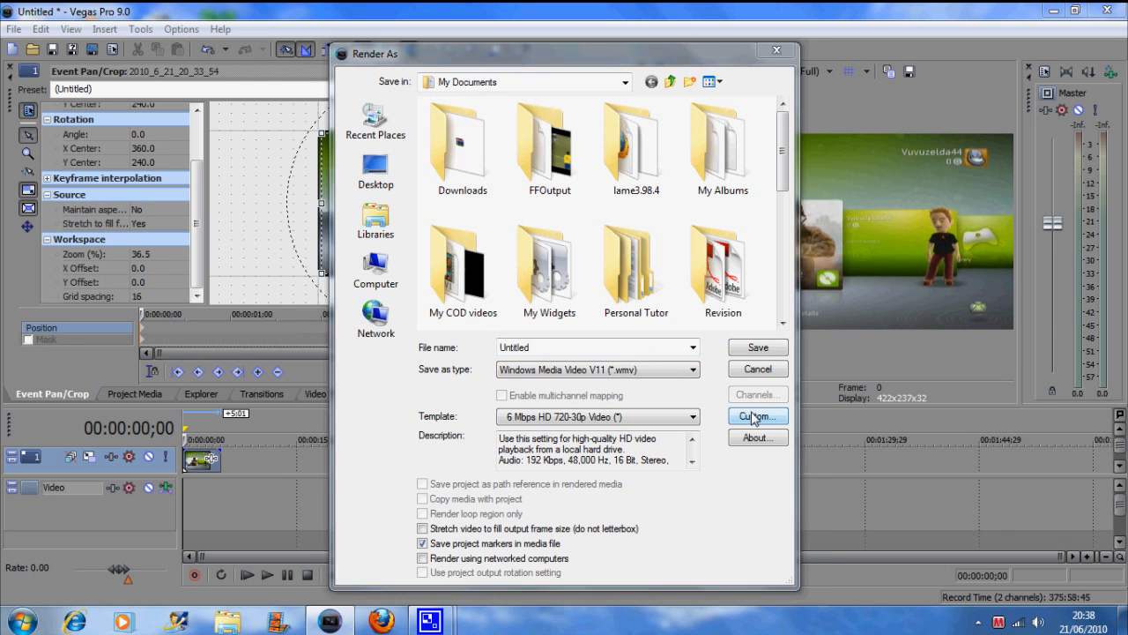
click(757, 416)
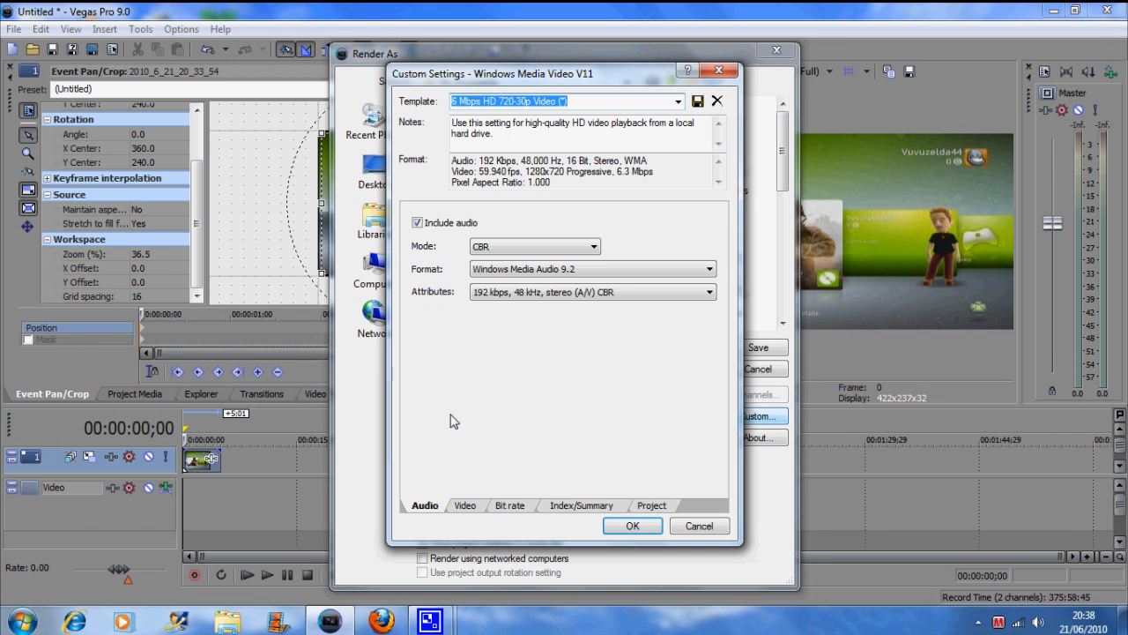
click(464, 505)
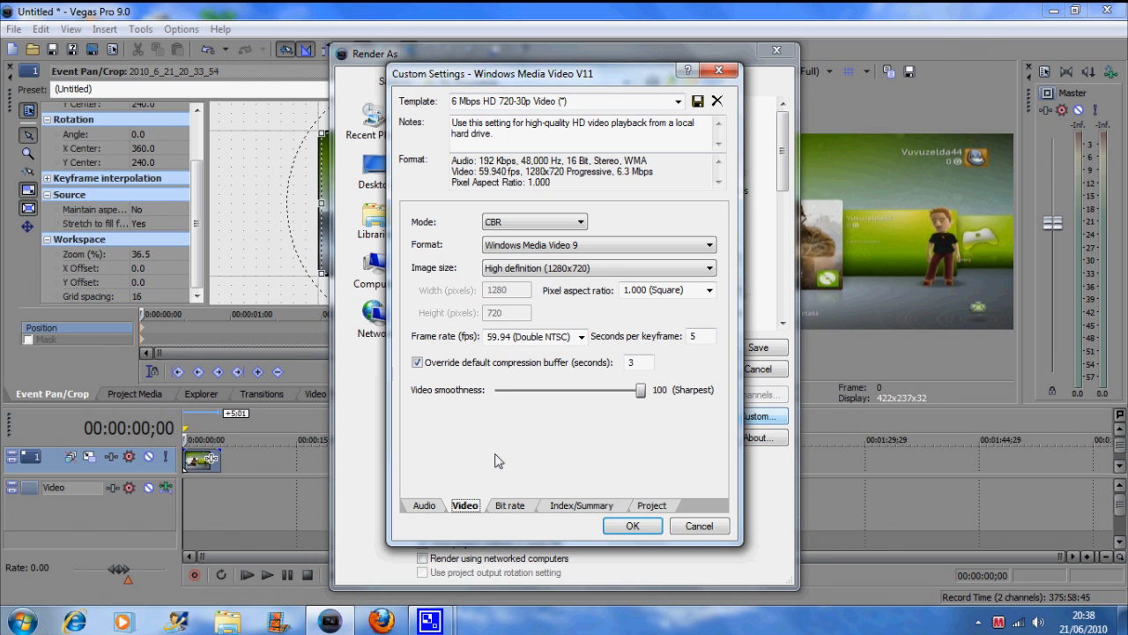
drag(641, 389, 633, 390)
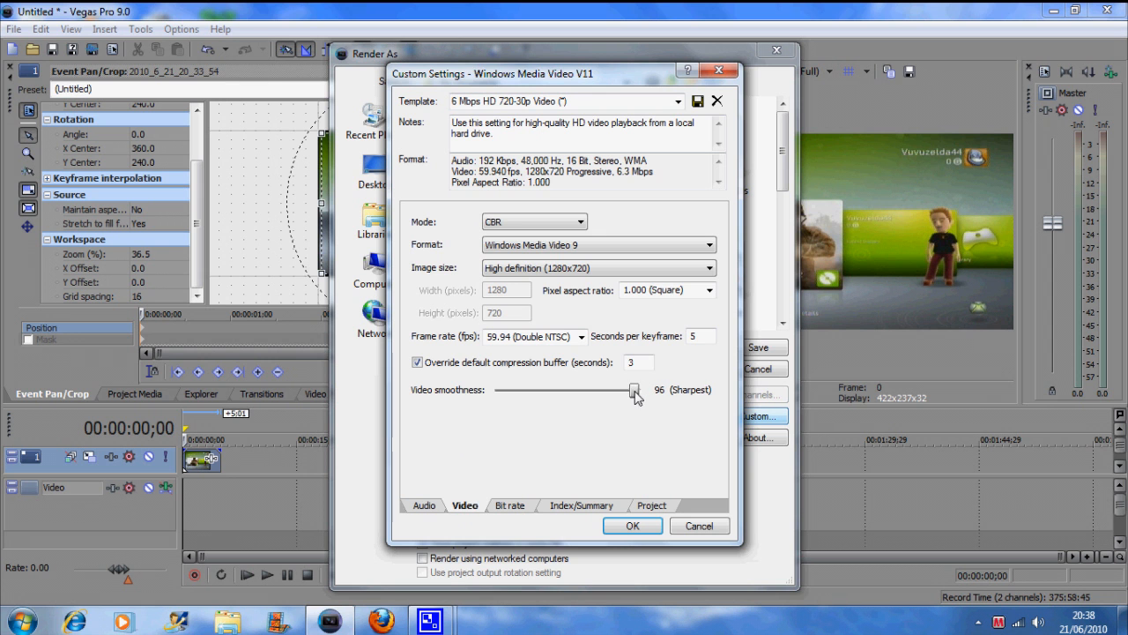
drag(633, 390, 640, 390)
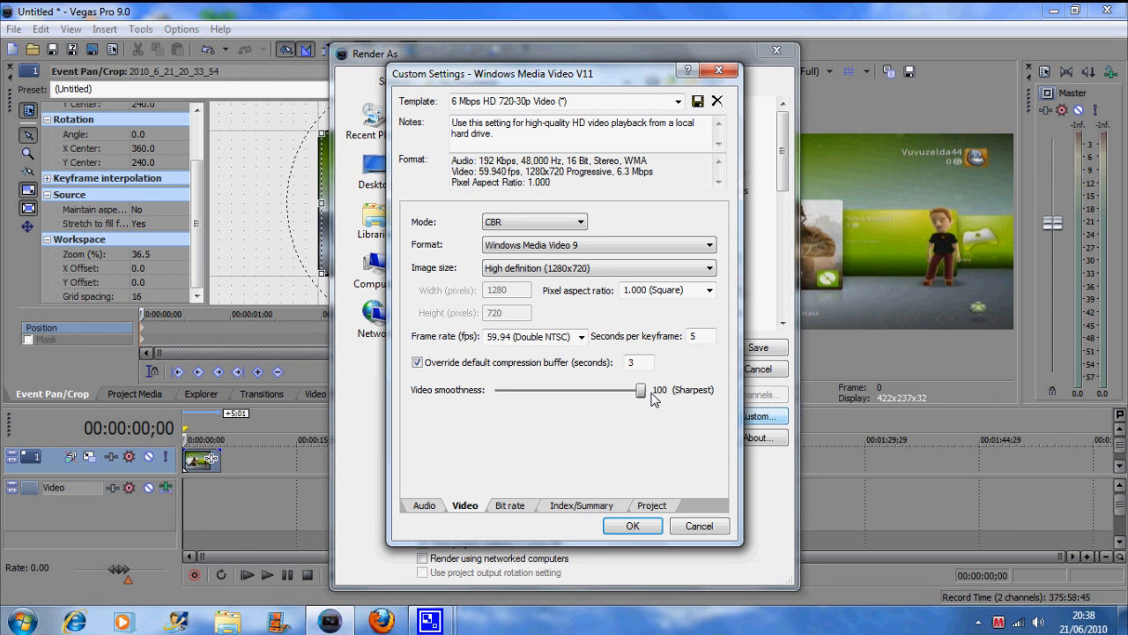
mouse_move(596, 345)
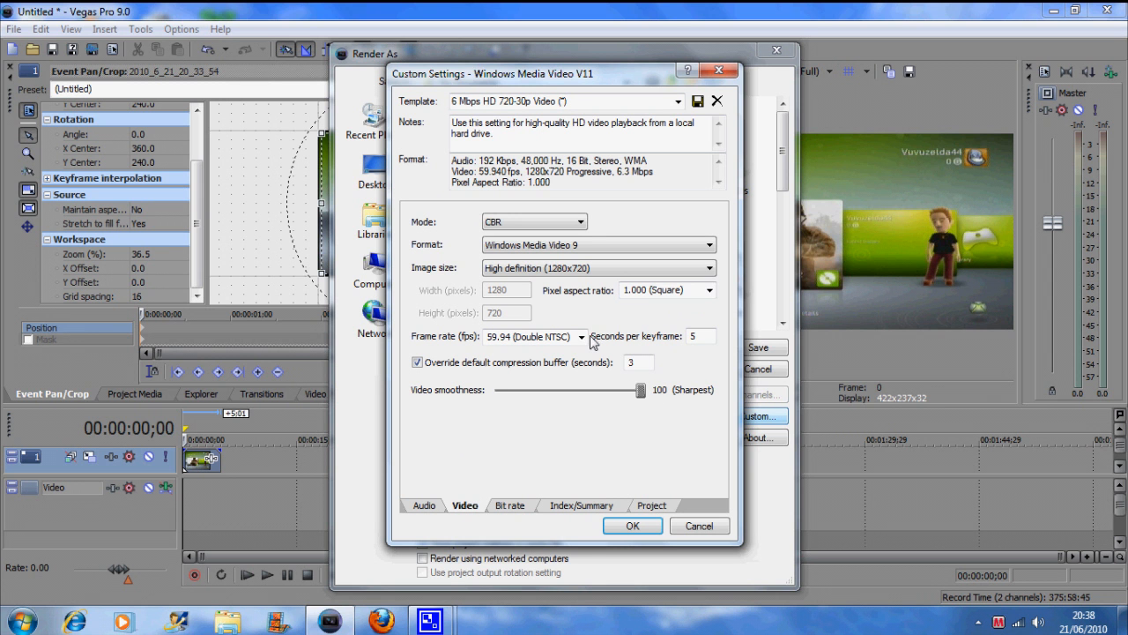
mouse_move(500, 510)
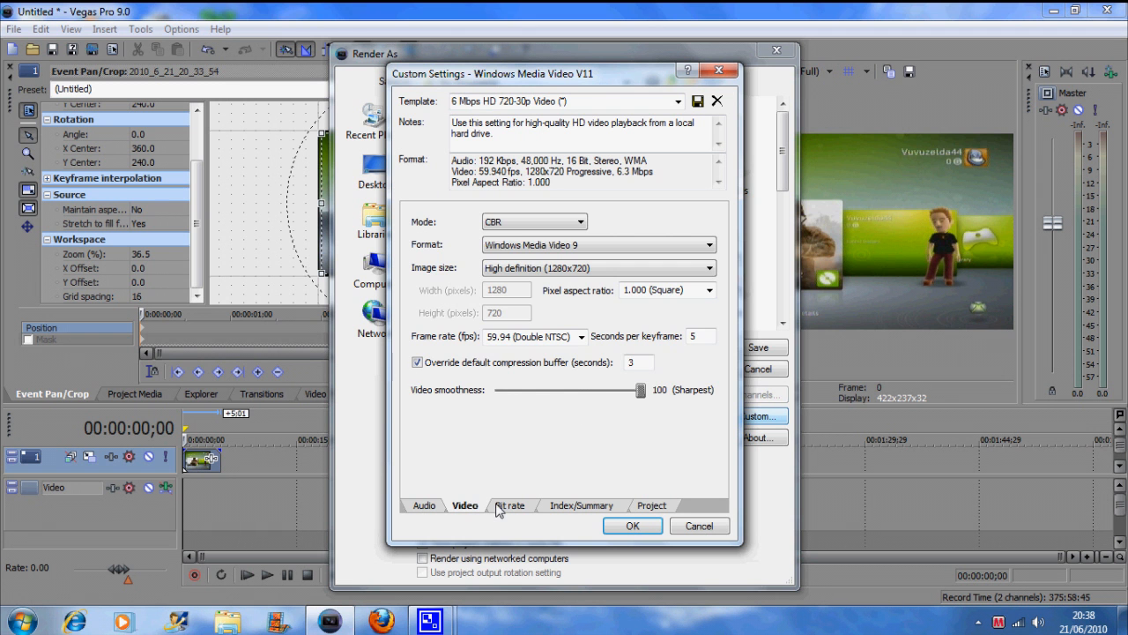
click(582, 505)
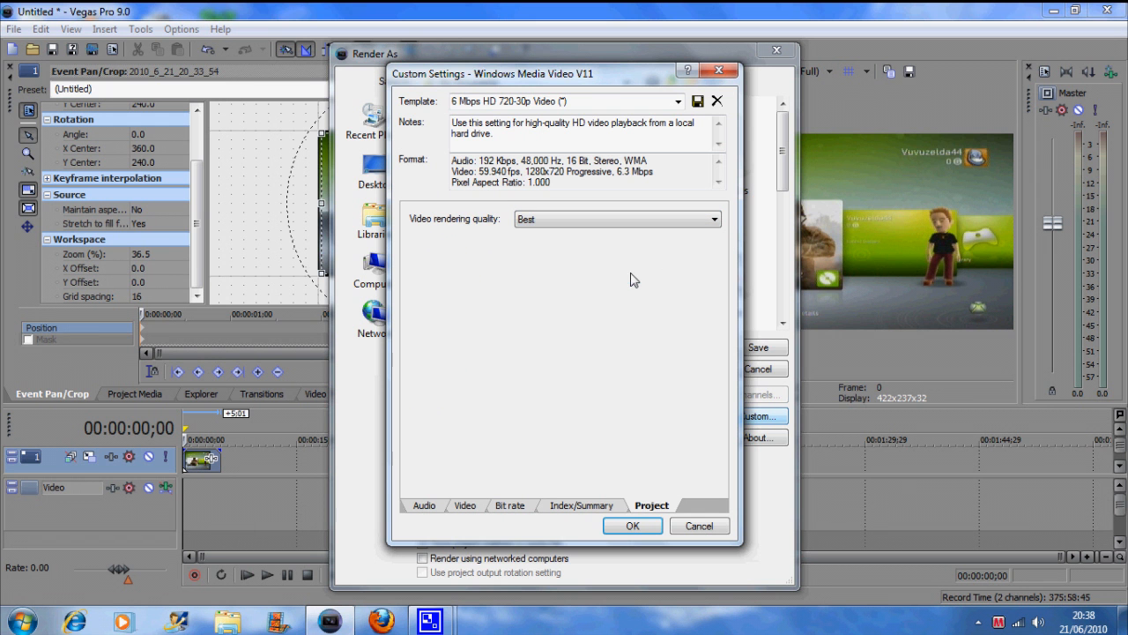
click(632, 526)
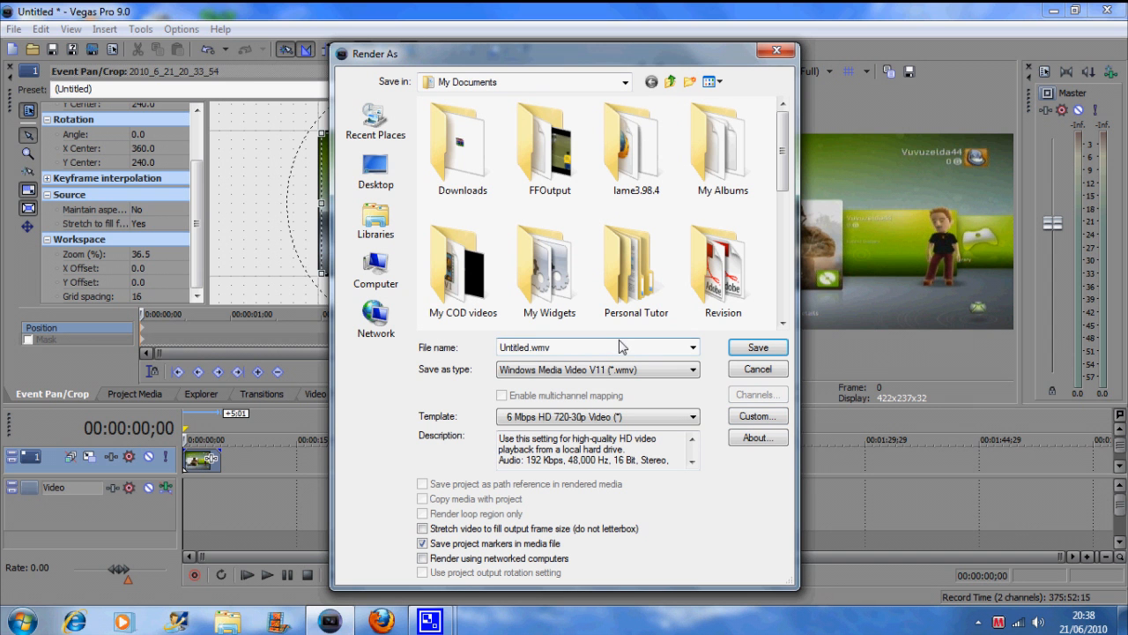
Name the output file 'Test' and start the render
click(591, 347)
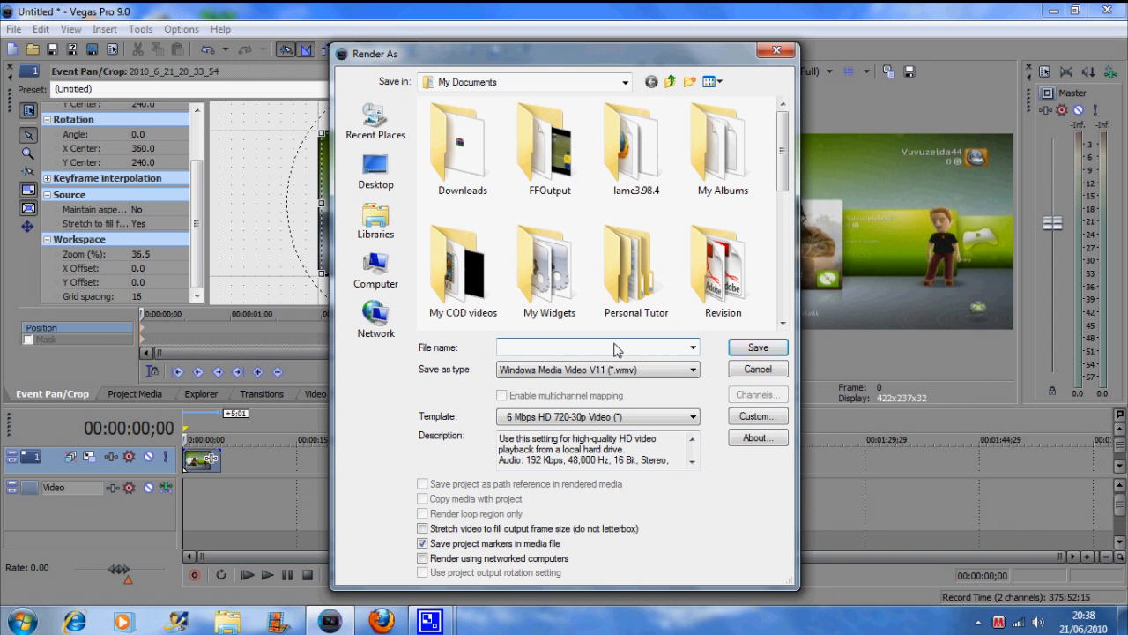
text(Test)
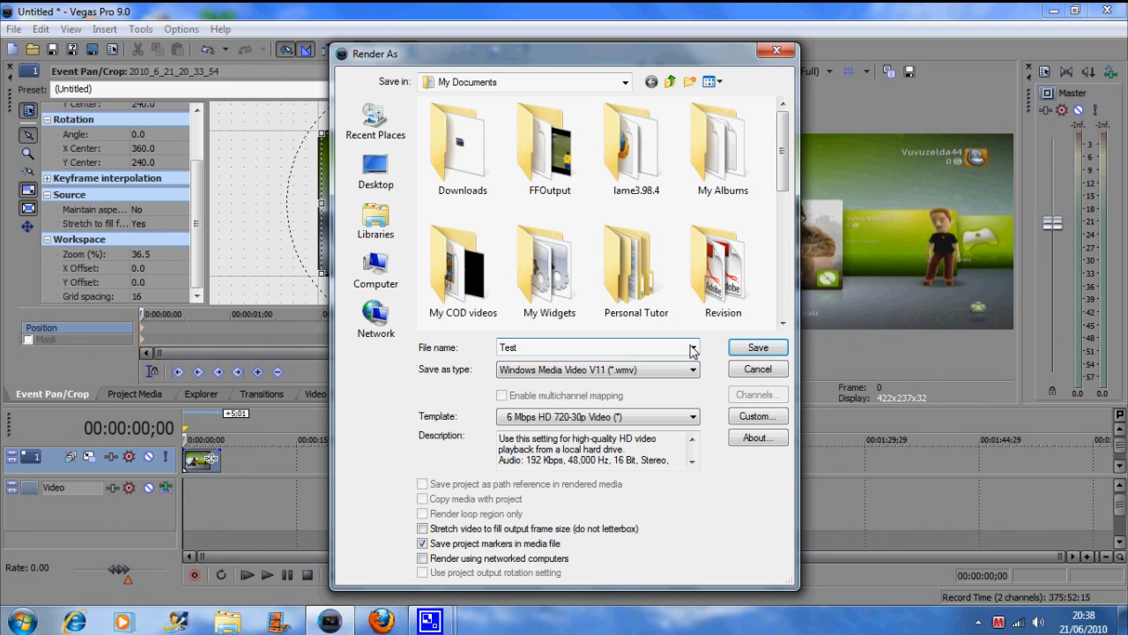
click(757, 347)
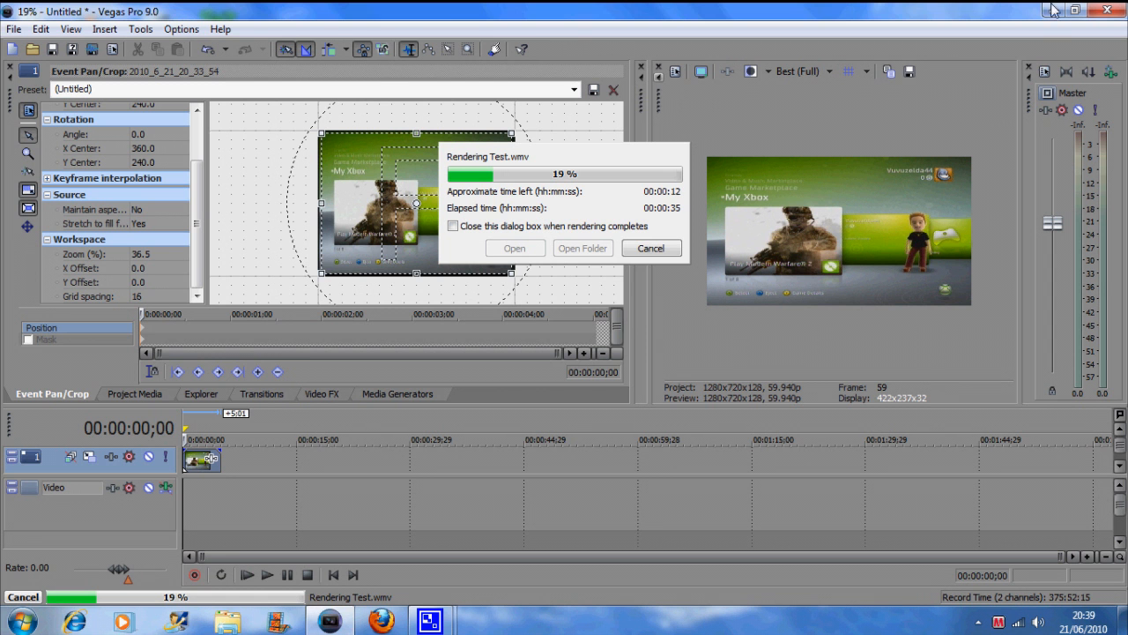
mouse_move(884, 12)
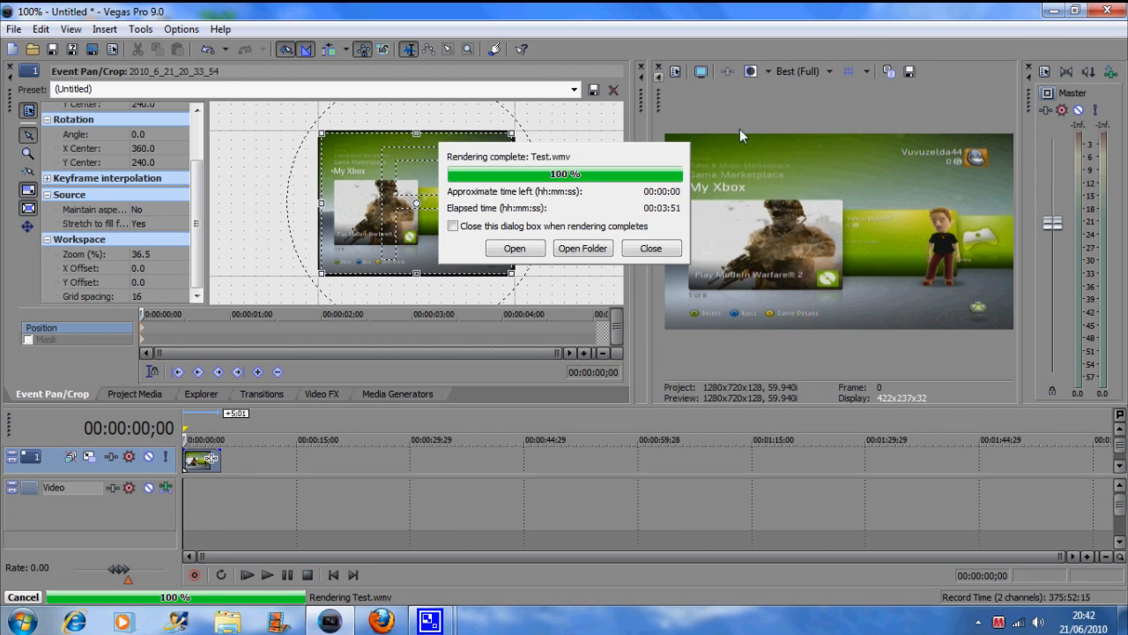
Close the render-complete notice after Test.wmv finishes rendering in 3:51
click(650, 248)
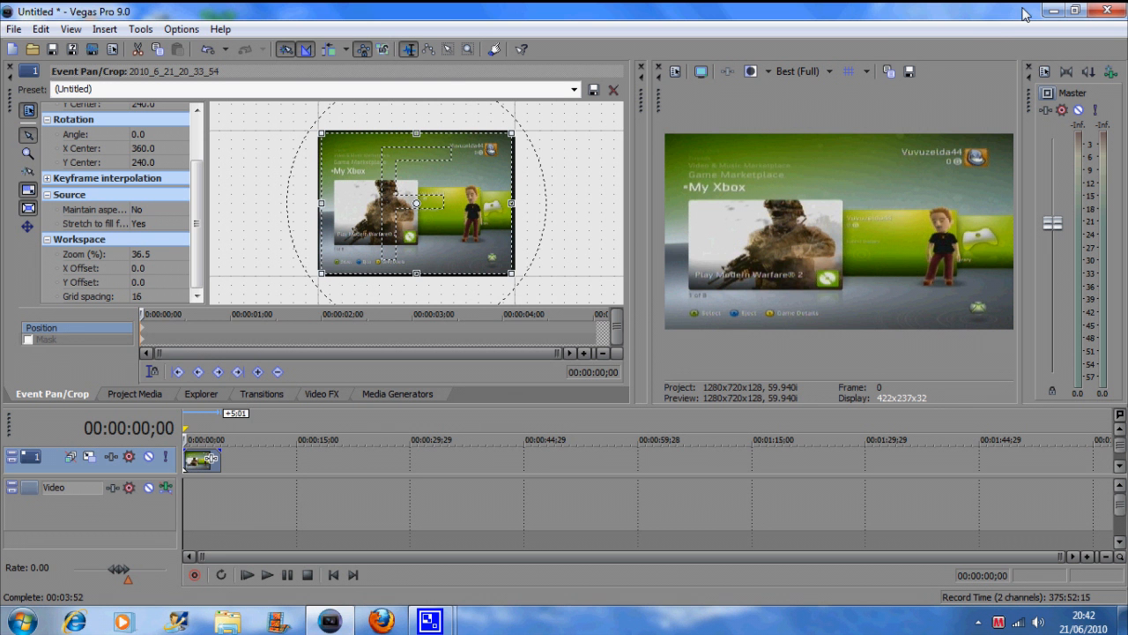
Close Vegas Pro 9.0 and discard the unsaved project changes
click(1115, 10)
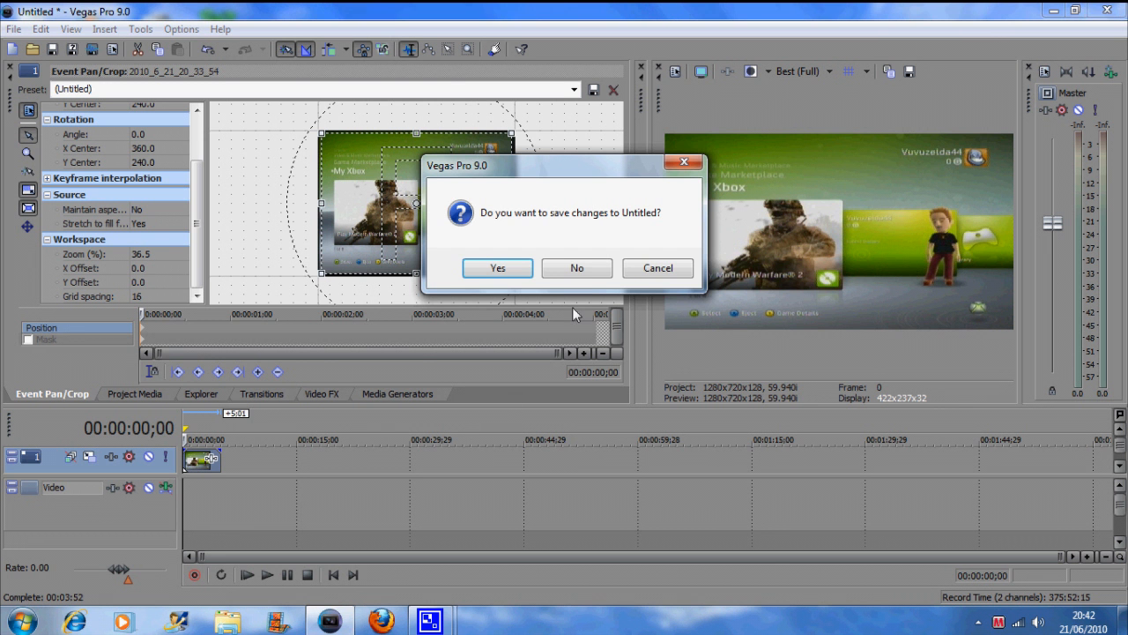
click(577, 268)
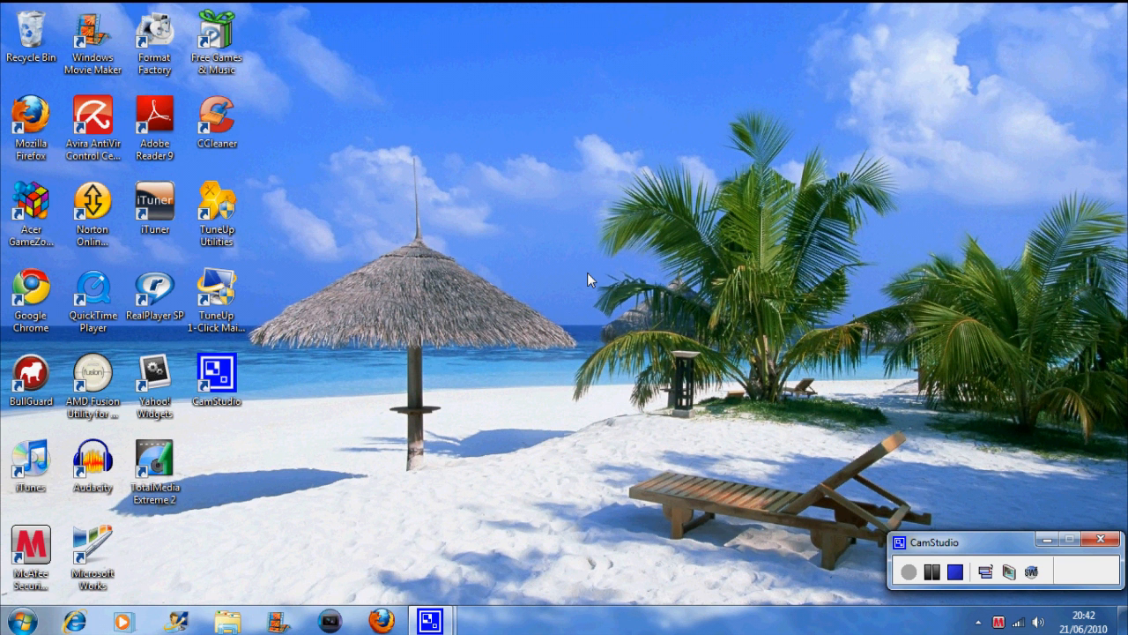